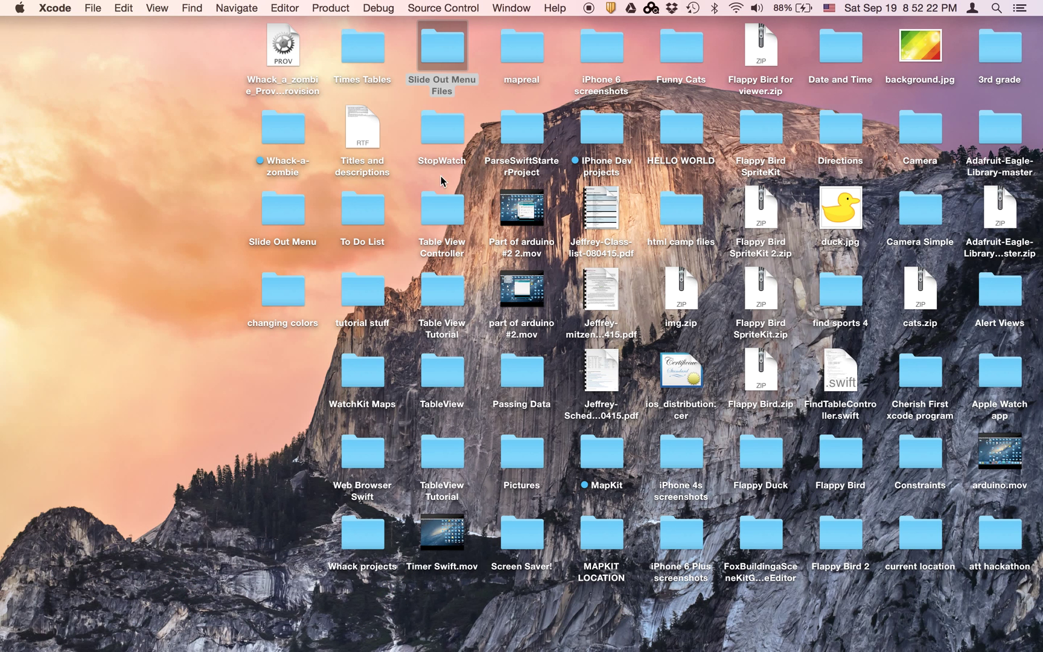
{"action": "mouse_move", "coordinate": [452, 384]}
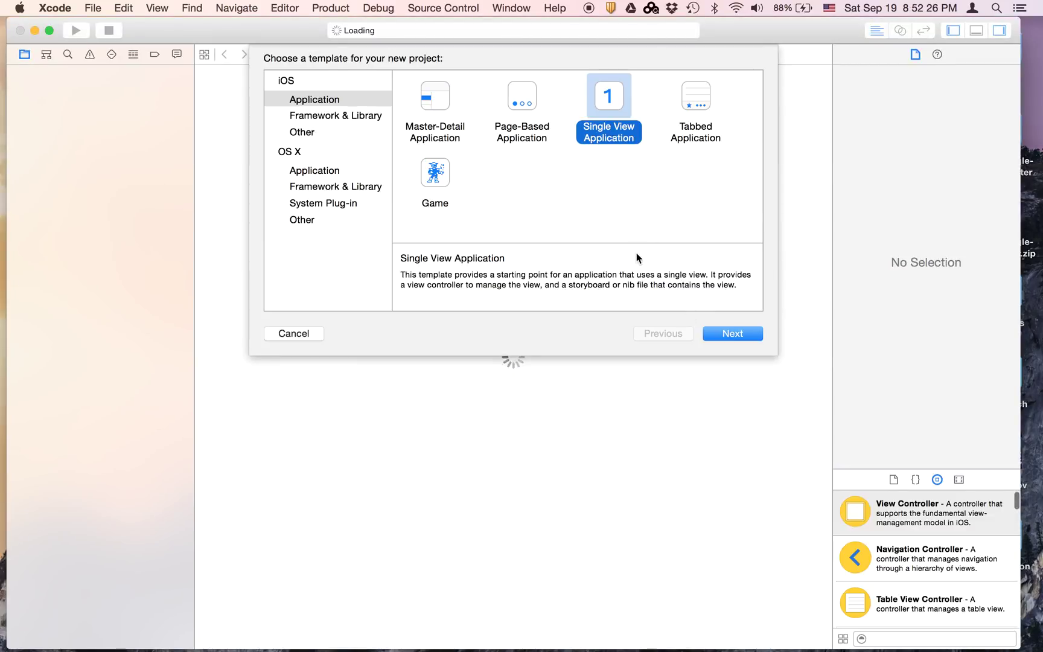
Choose the Single View Application template and name the project Changing Colors.
{"action": "left_click", "coordinate": [731, 334]}
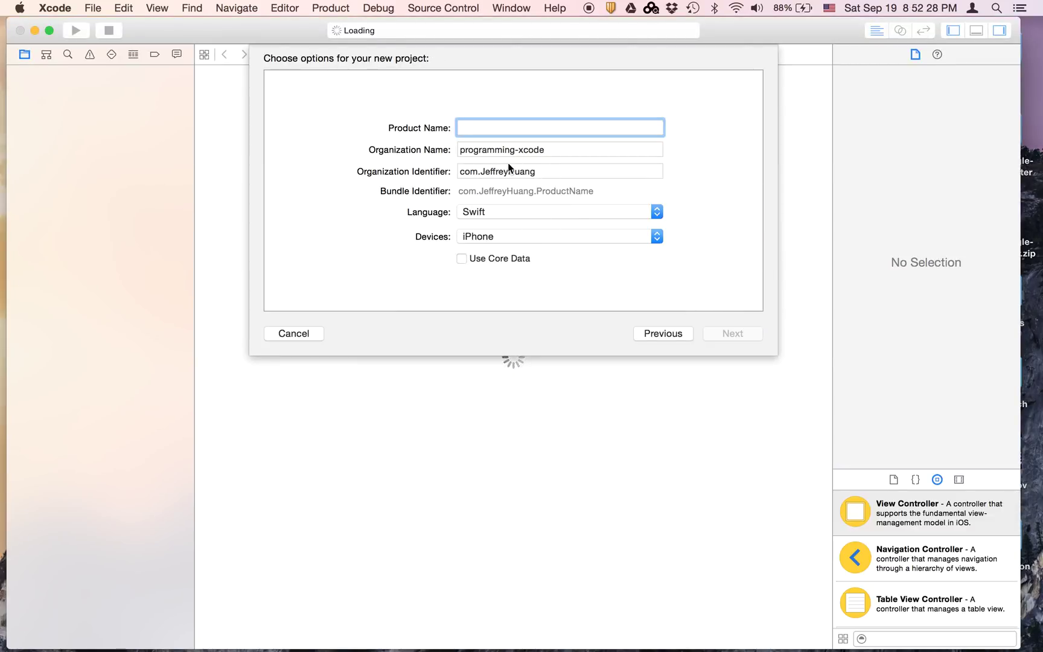
{"action": "type", "text": "Chang"}
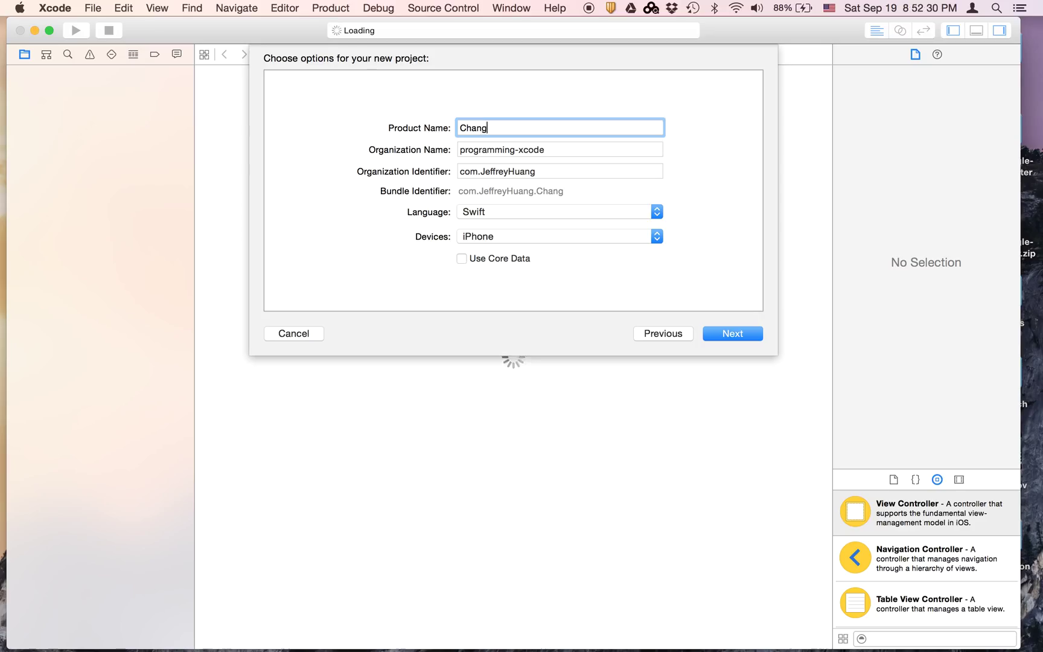
{"action": "type", "text": "ing"}
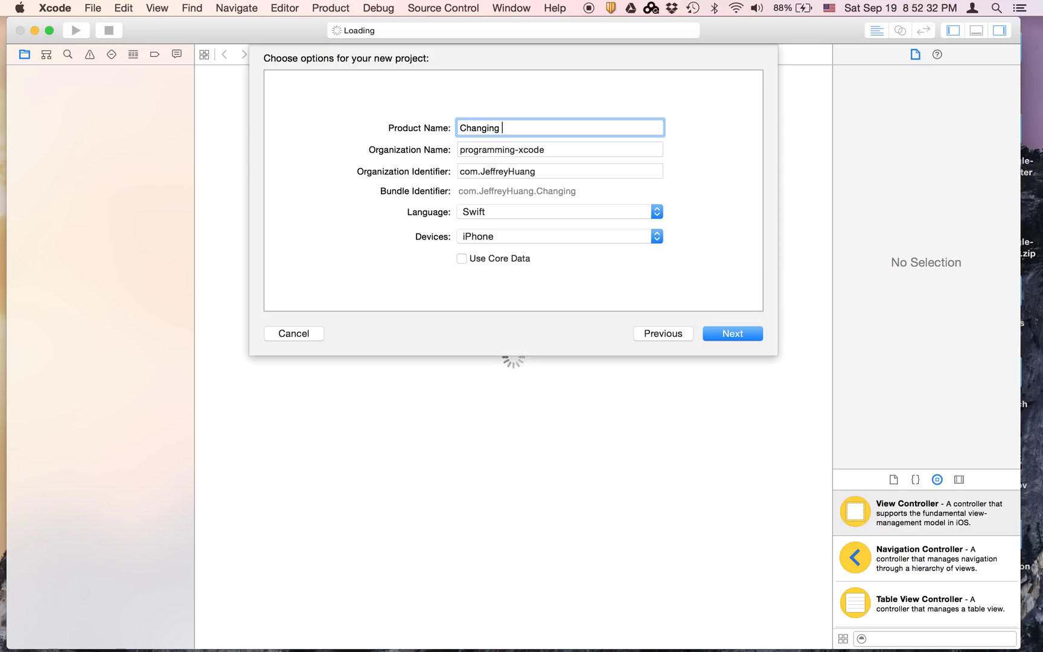
{"action": "type", "text": "Colr"}
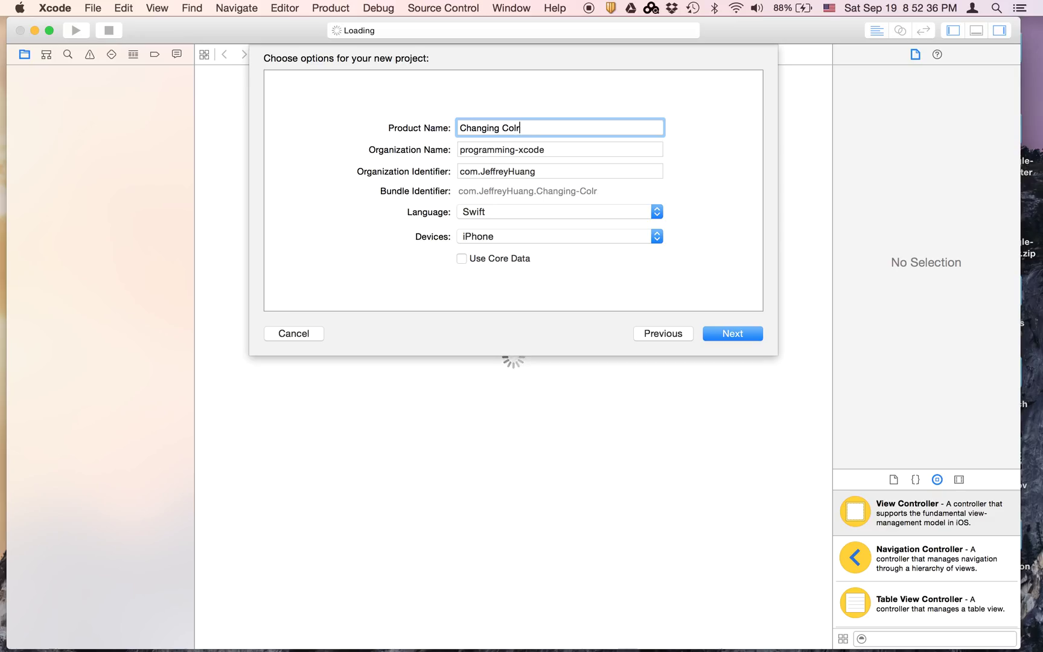
{"action": "type", "text": "ors"}
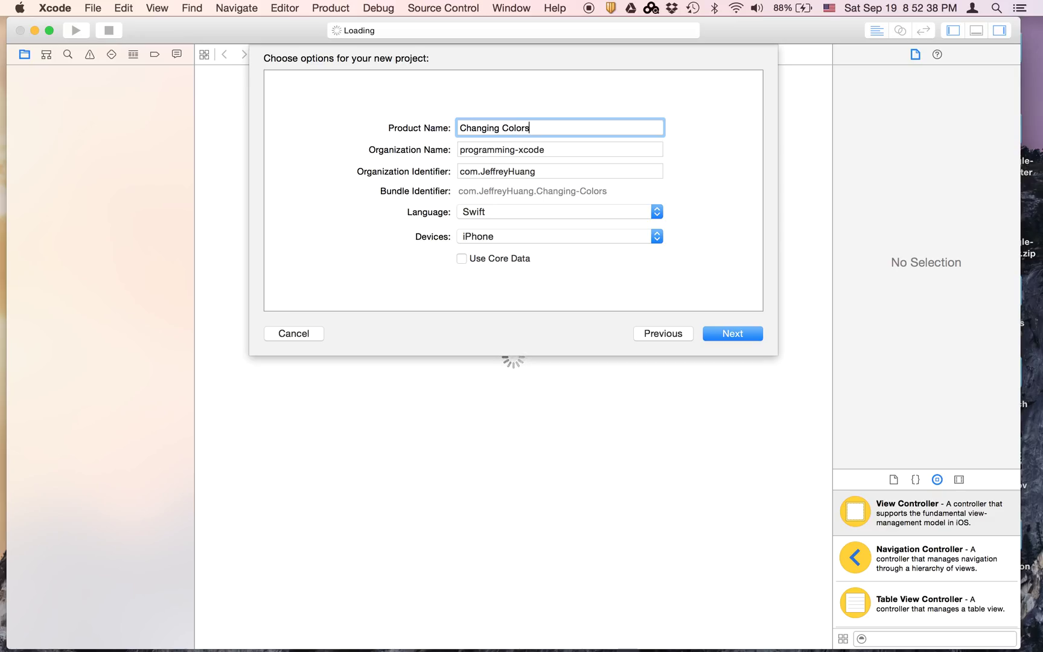
Create the project on the Desktop, replacing the existing Changing Colors folder.
{"action": "left_click", "coordinate": [731, 333]}
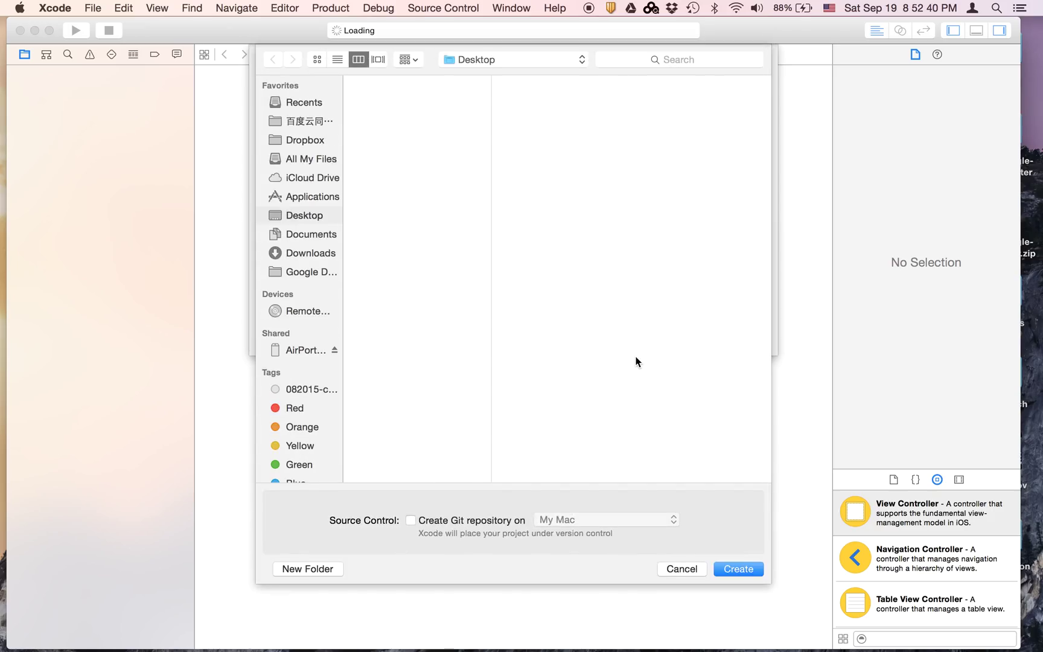
{"action": "left_click", "coordinate": [736, 568]}
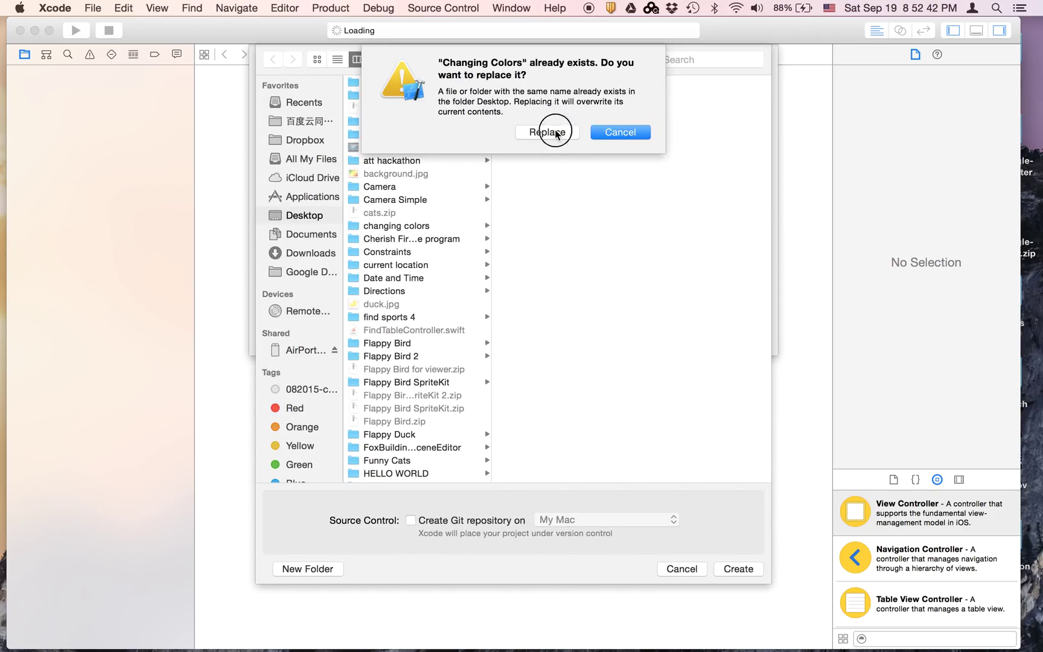
{"action": "left_click", "coordinate": [547, 132]}
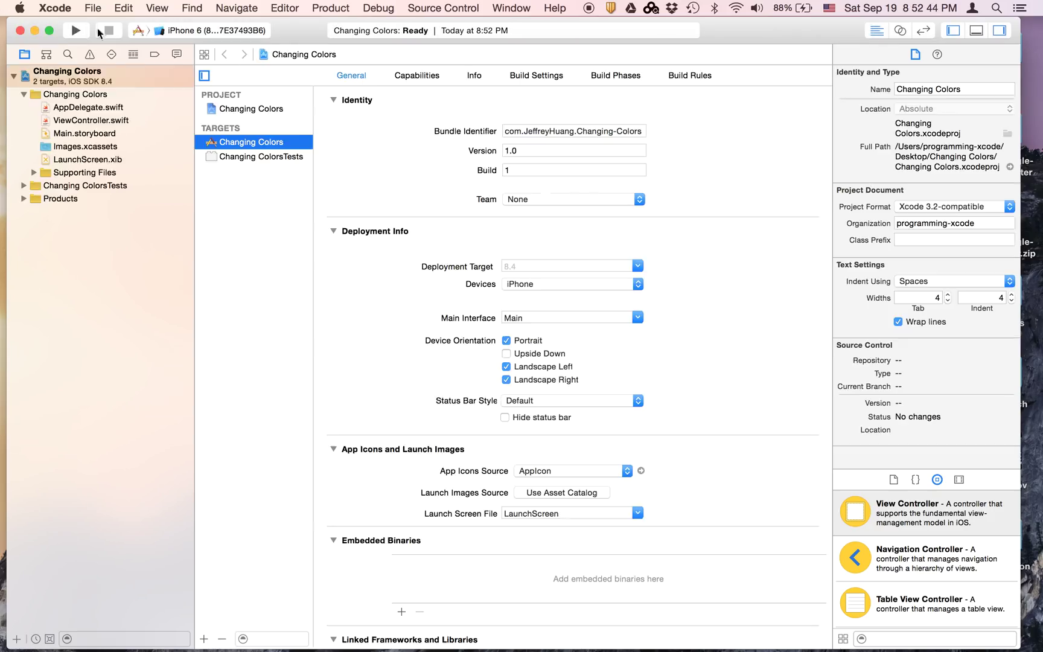
Add a navigation bar titled Changing Colors to the Main.storyboard view and place a button on its left.
{"action": "left_click", "coordinate": [85, 133]}
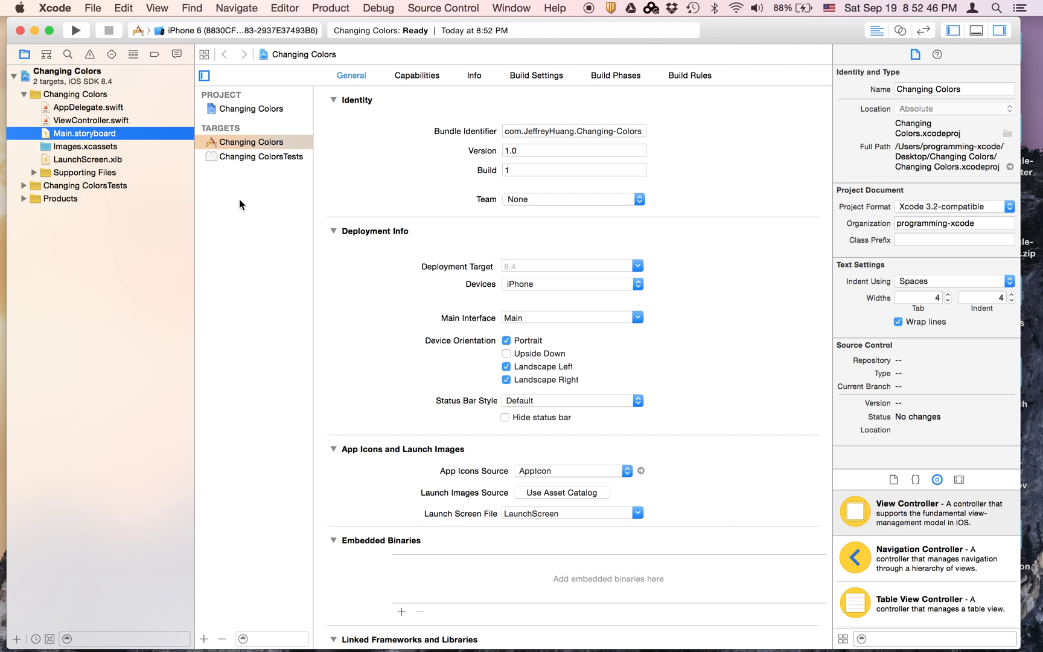
{"action": "left_click", "coordinate": [84, 132]}
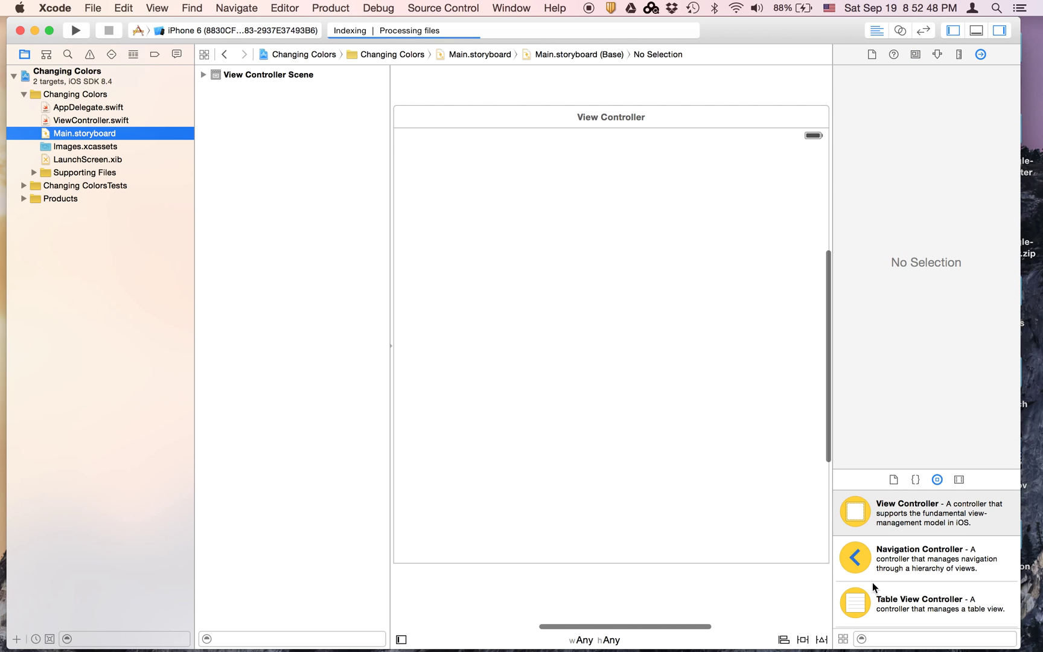
{"action": "scroll", "scroll_direction": "down", "scroll_amount": 3}
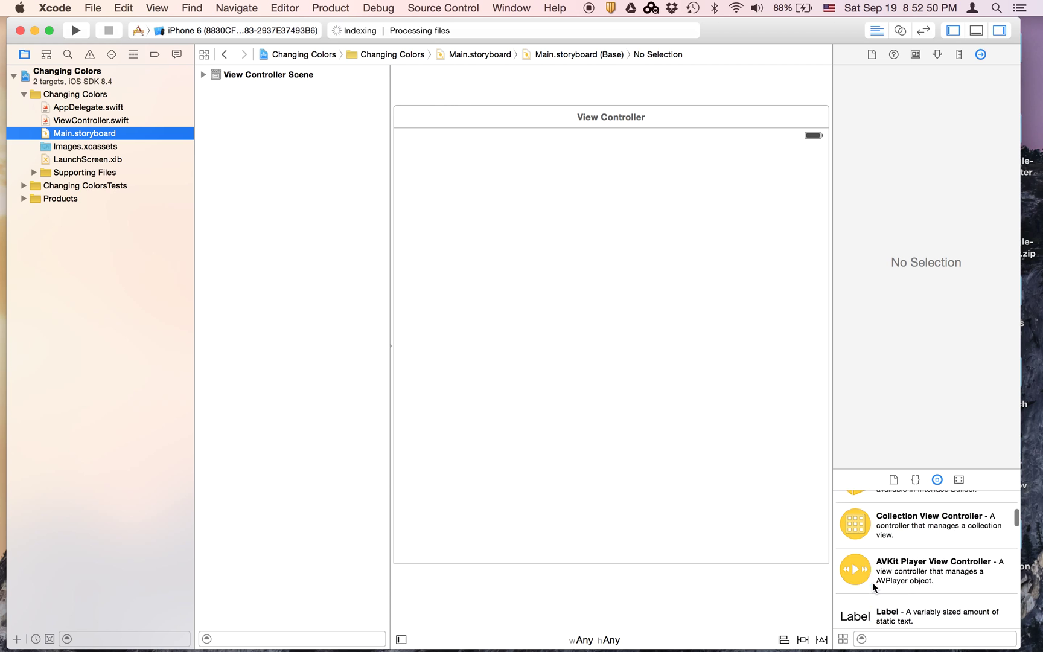
{"action": "scroll", "scroll_direction": "down", "scroll_amount": 3}
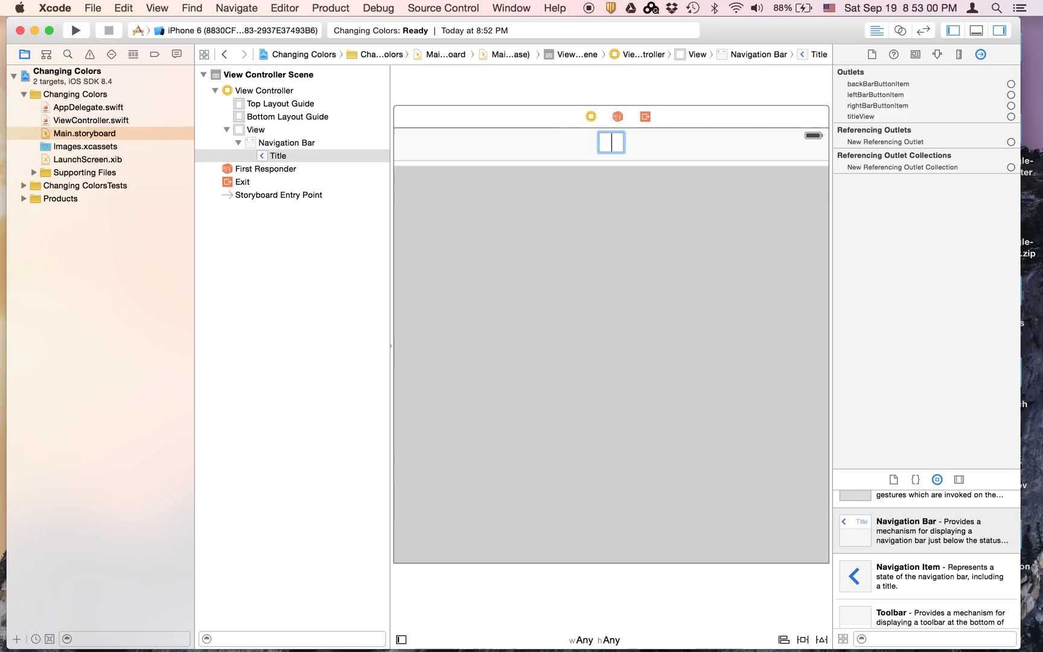
{"action": "type", "text": "Changing Colors"}
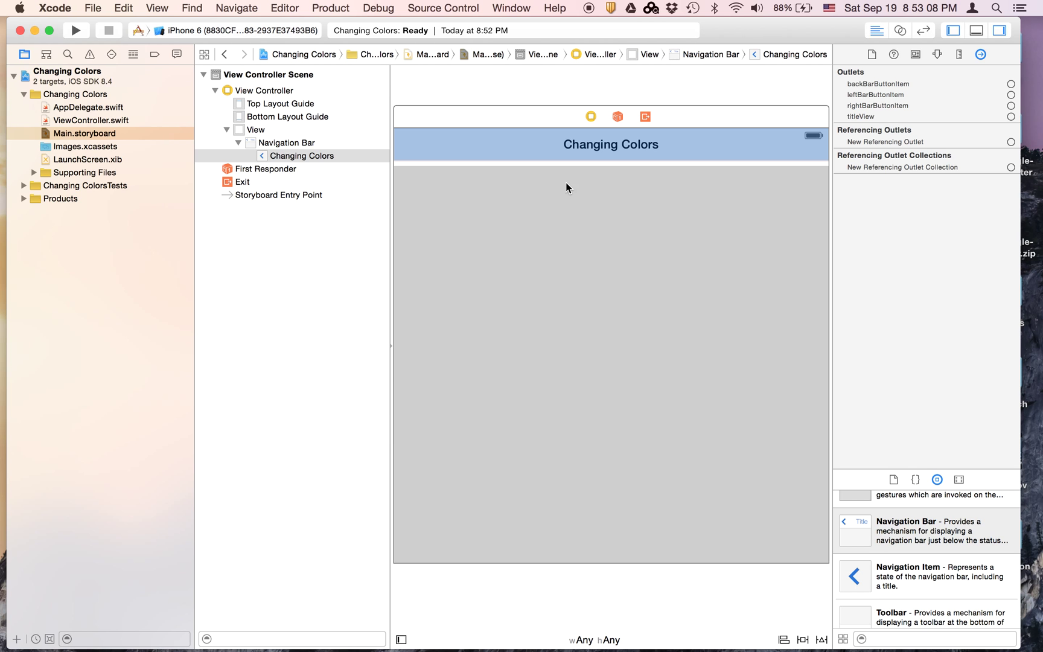
{"action": "scroll", "scroll_direction": "down", "scroll_amount": 3}
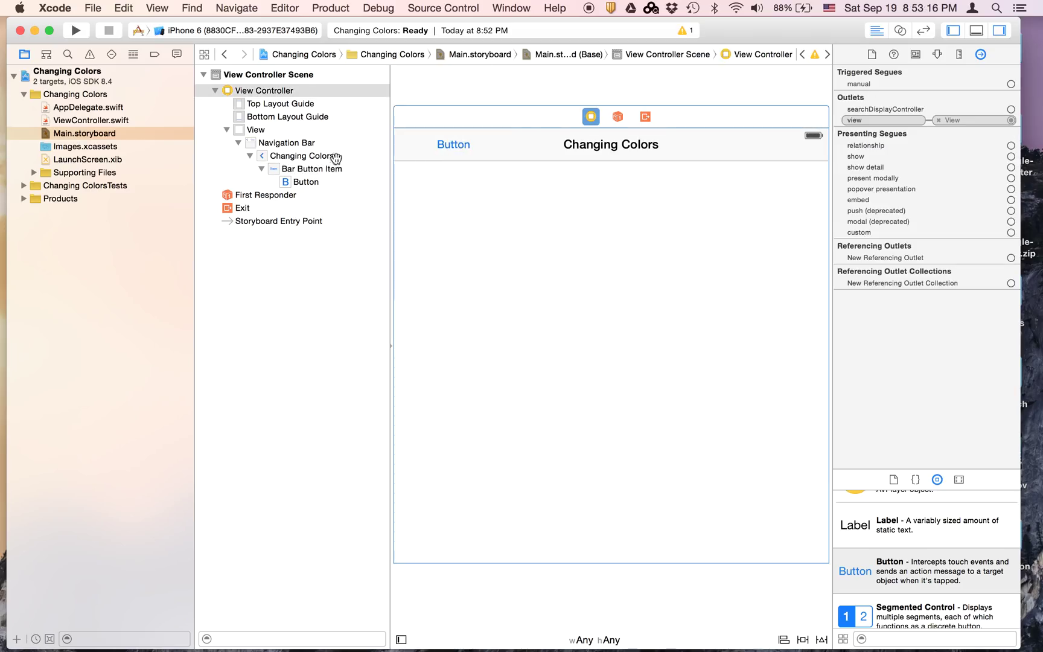
Rename the button inside the bar item to Change Color.
{"action": "left_click", "coordinate": [311, 169]}
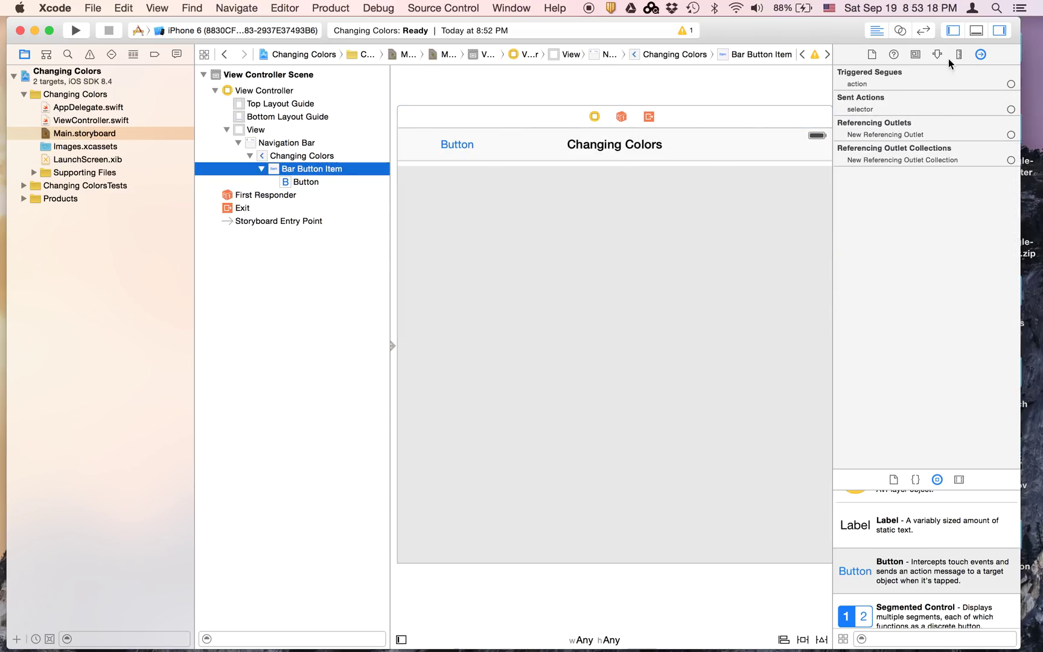
{"action": "left_click", "coordinate": [306, 182]}
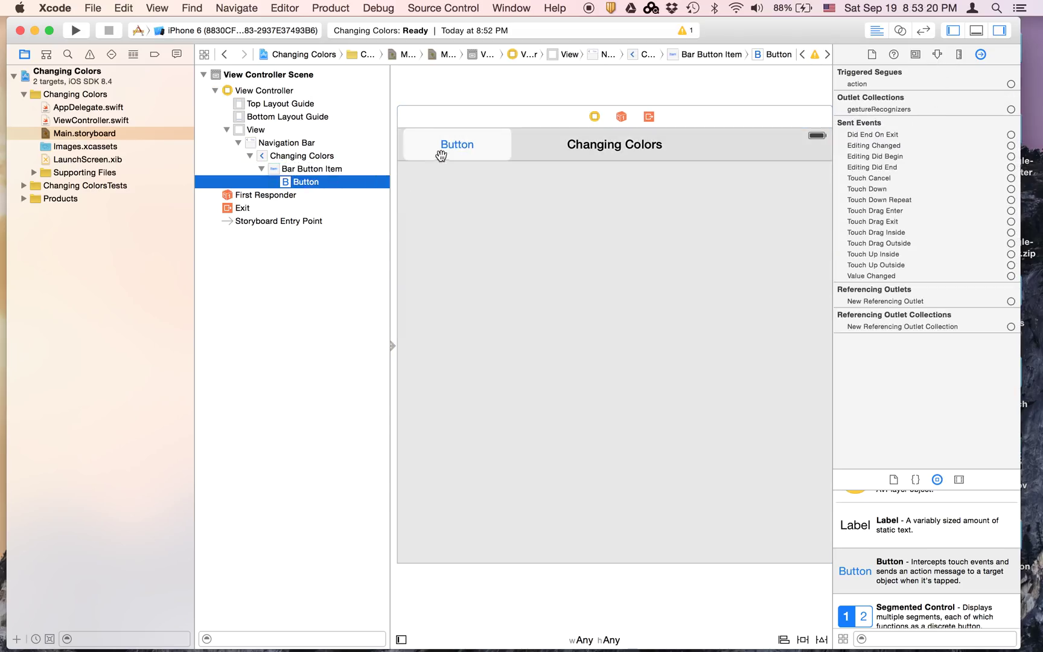
{"action": "double_click", "coordinate": [456, 145]}
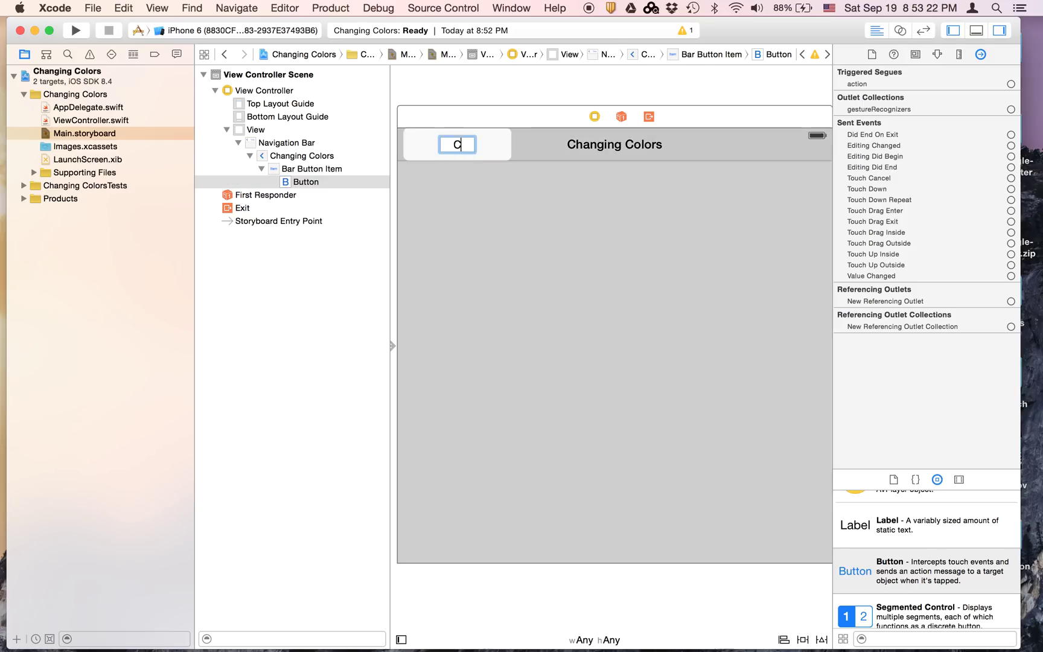
{"action": "type", "text": "hange"}
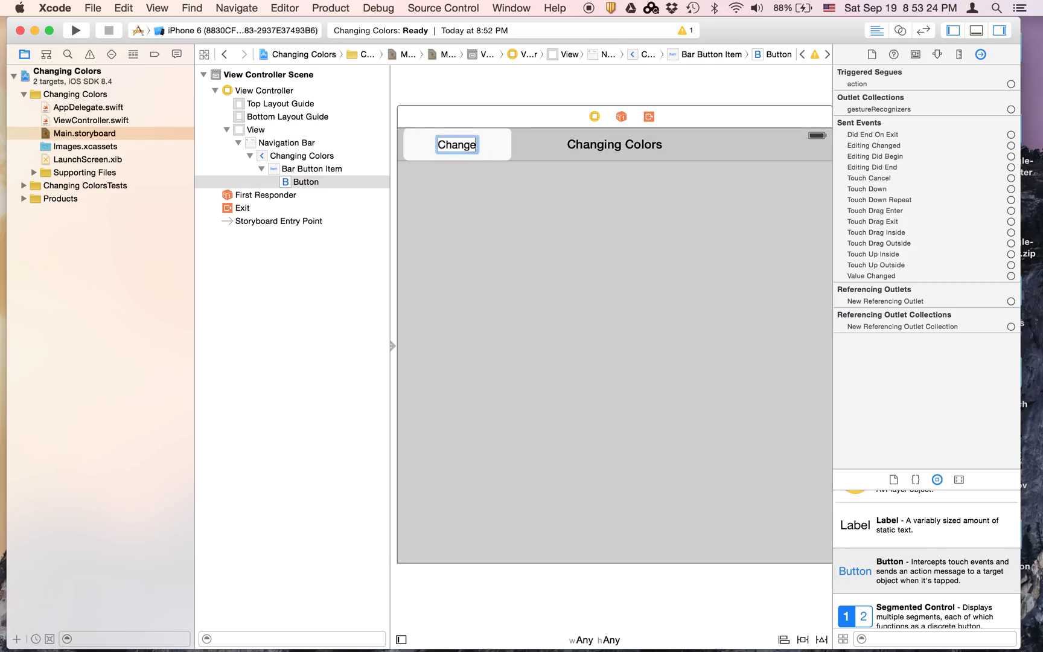
{"action": "type", "text": "Color"}
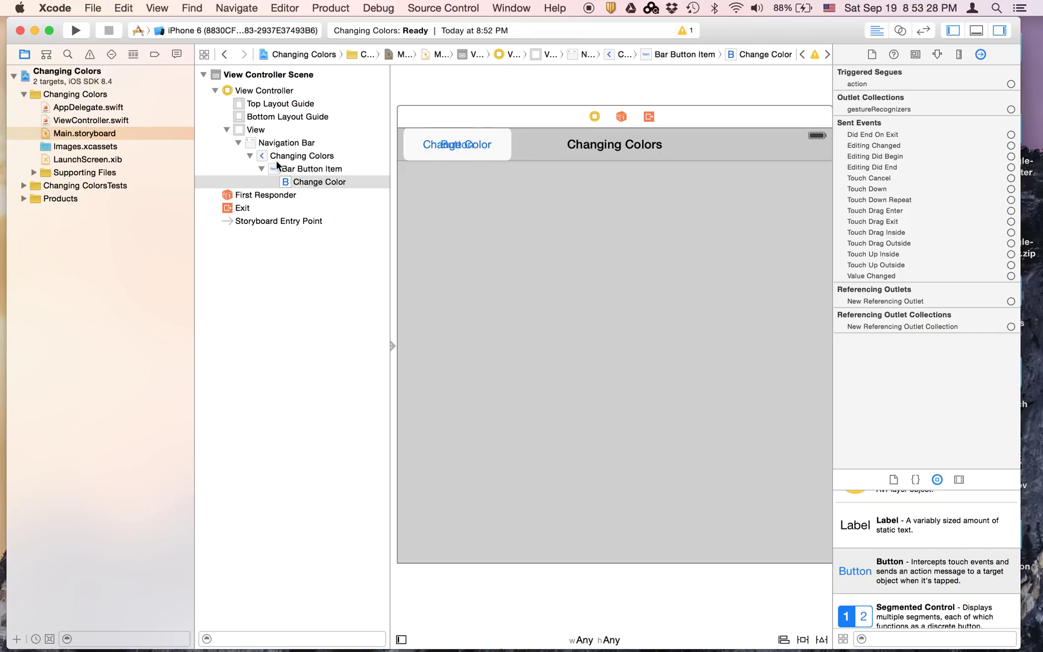
Make the bar button item Bordered with the title Change Color in the Attributes inspector.
{"action": "left_click", "coordinate": [311, 168]}
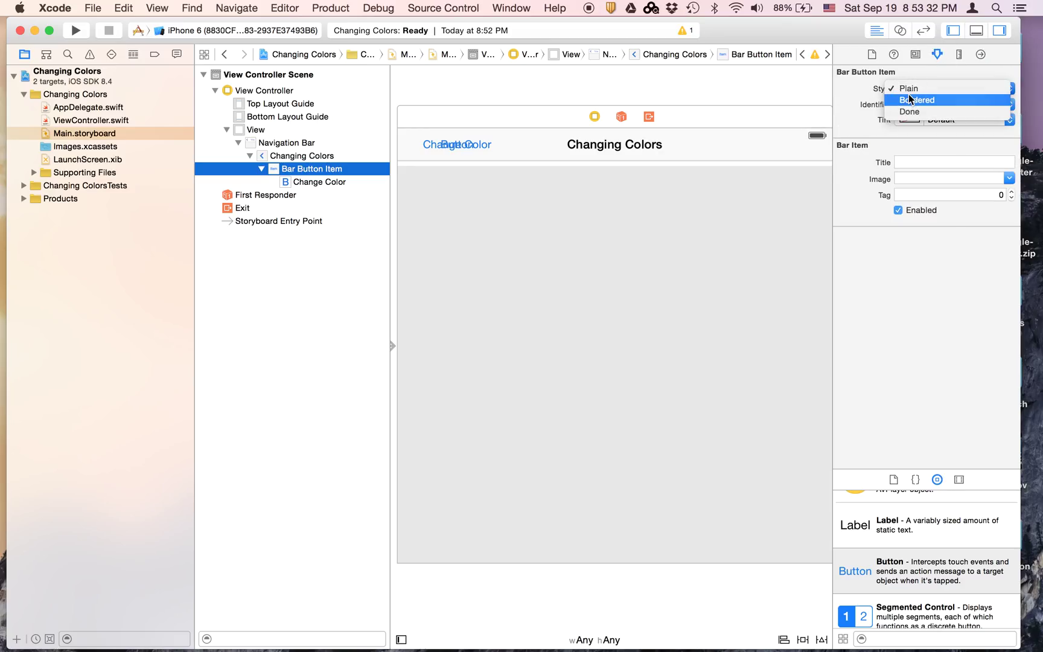
{"action": "left_click", "coordinate": [917, 99]}
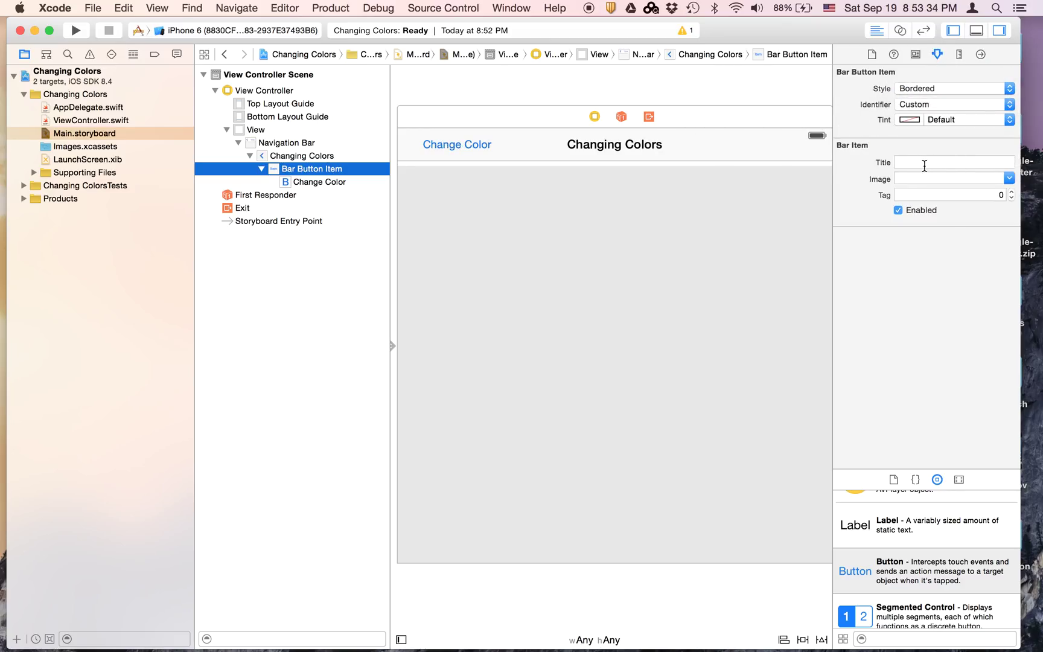
{"action": "left_click", "coordinate": [952, 162]}
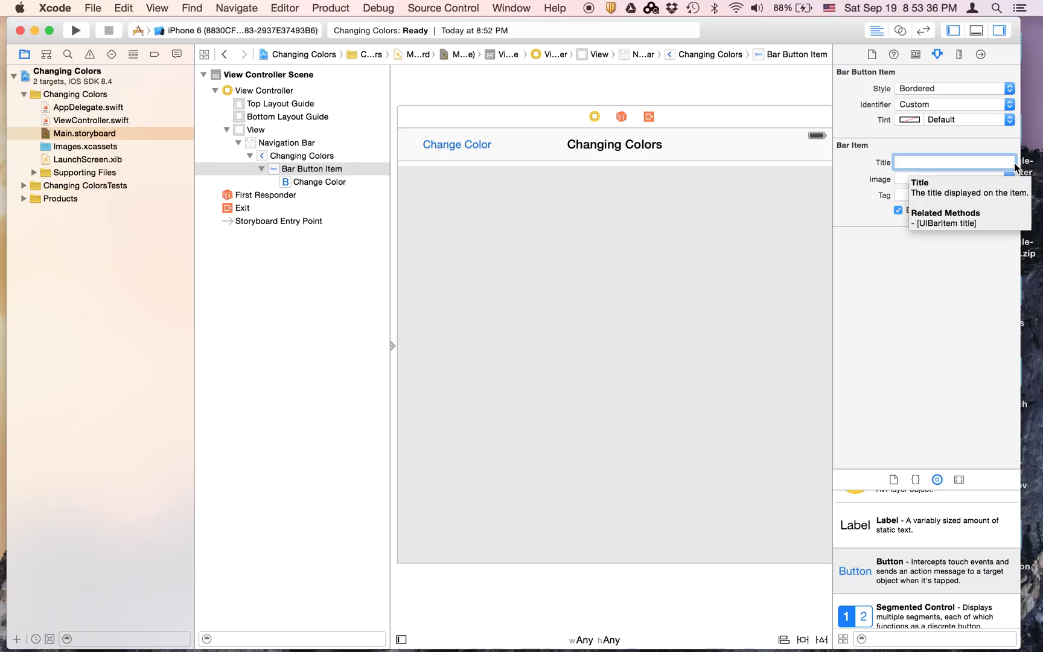
{"action": "type", "text": "Change"}
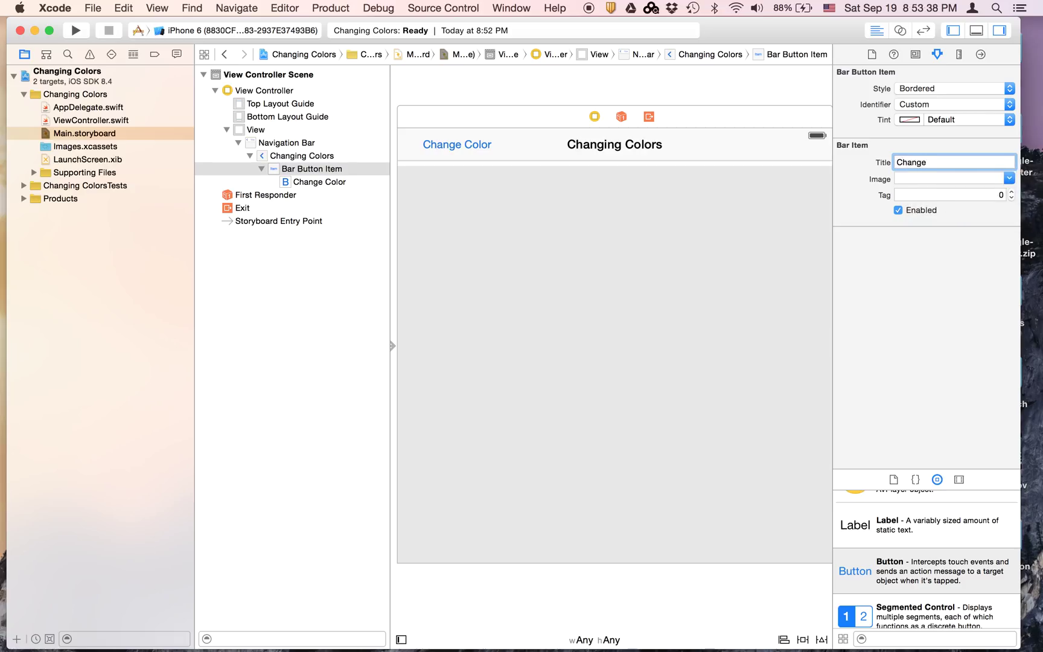
{"action": "left_click", "coordinate": [952, 162]}
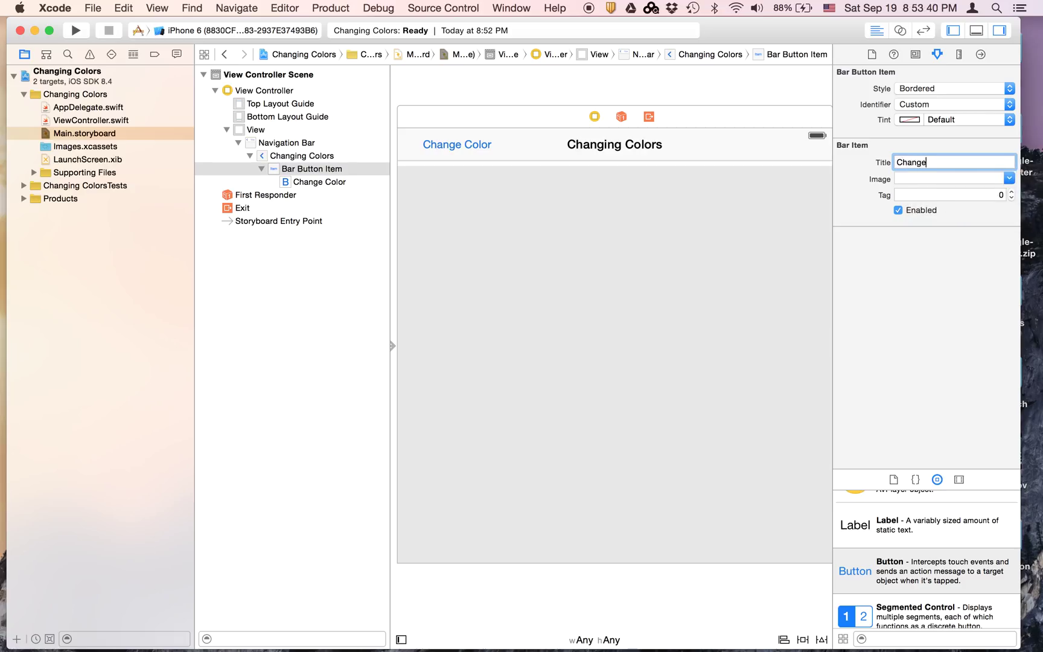
{"action": "type", "text": "Color"}
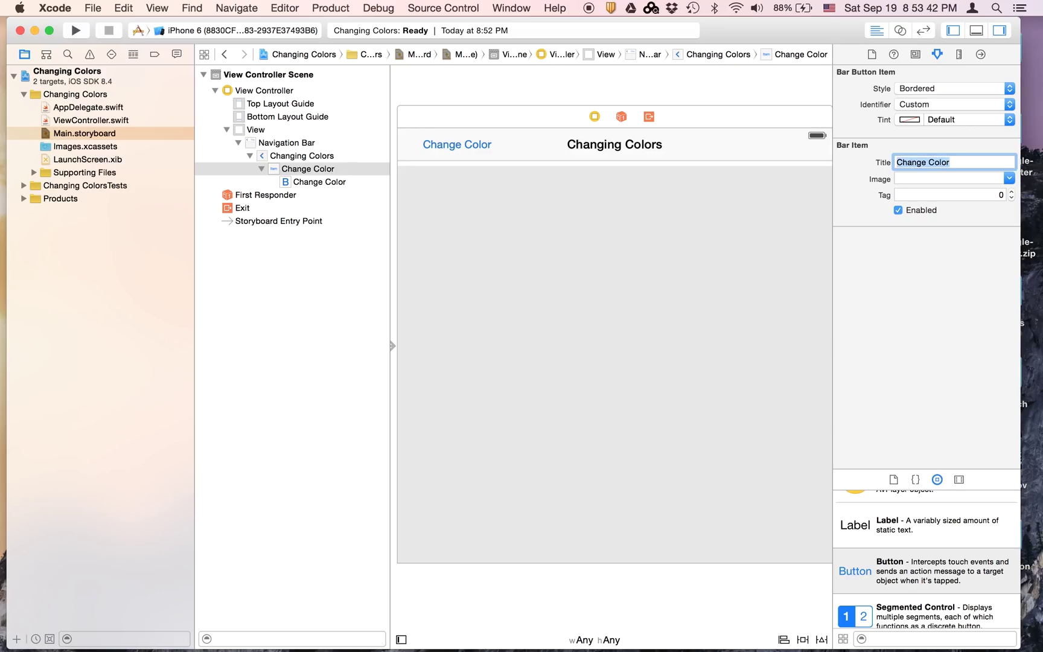
{"action": "left_click", "coordinate": [319, 181]}
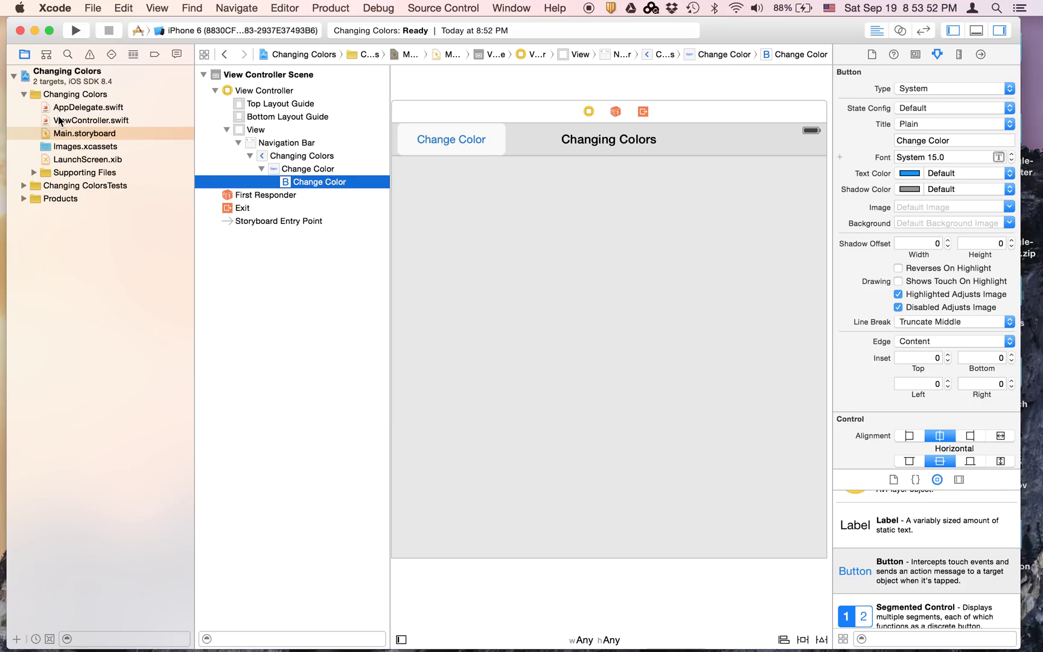
Connect the Change Color button to a new Action named changecolor in ViewController.swift.
{"action": "left_click", "coordinate": [899, 31]}
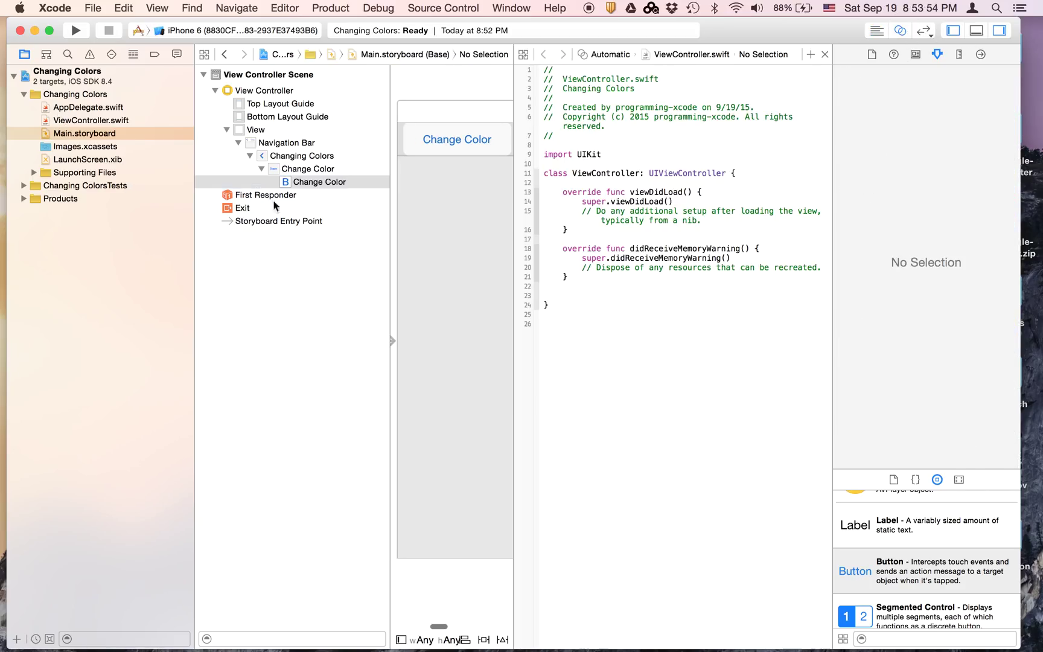
{"action": "left_click", "coordinate": [457, 139]}
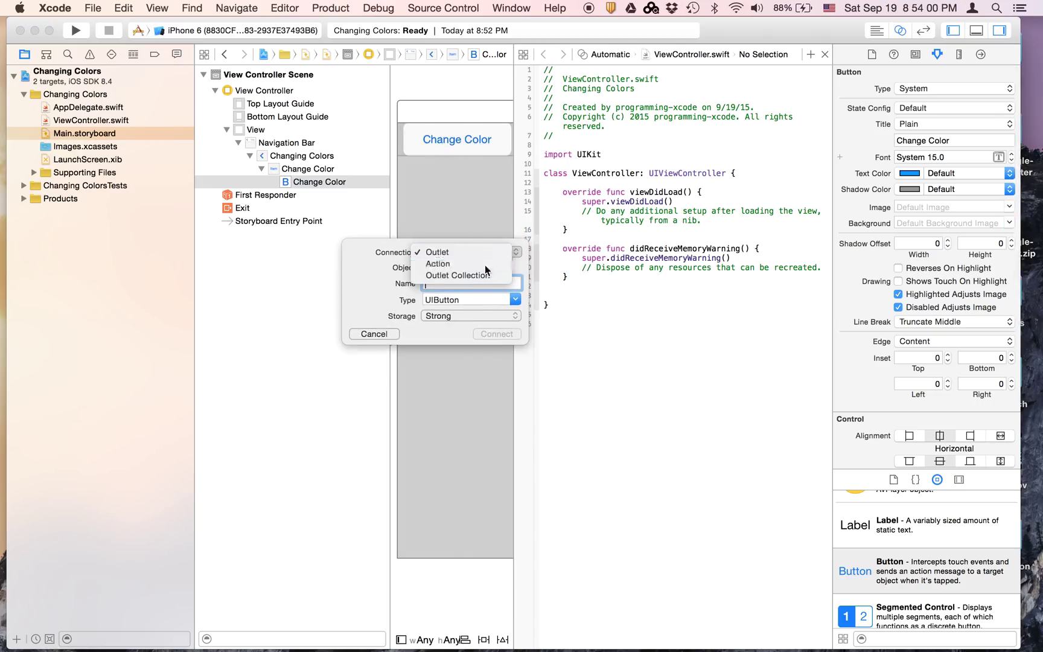
{"action": "left_click", "coordinate": [437, 263]}
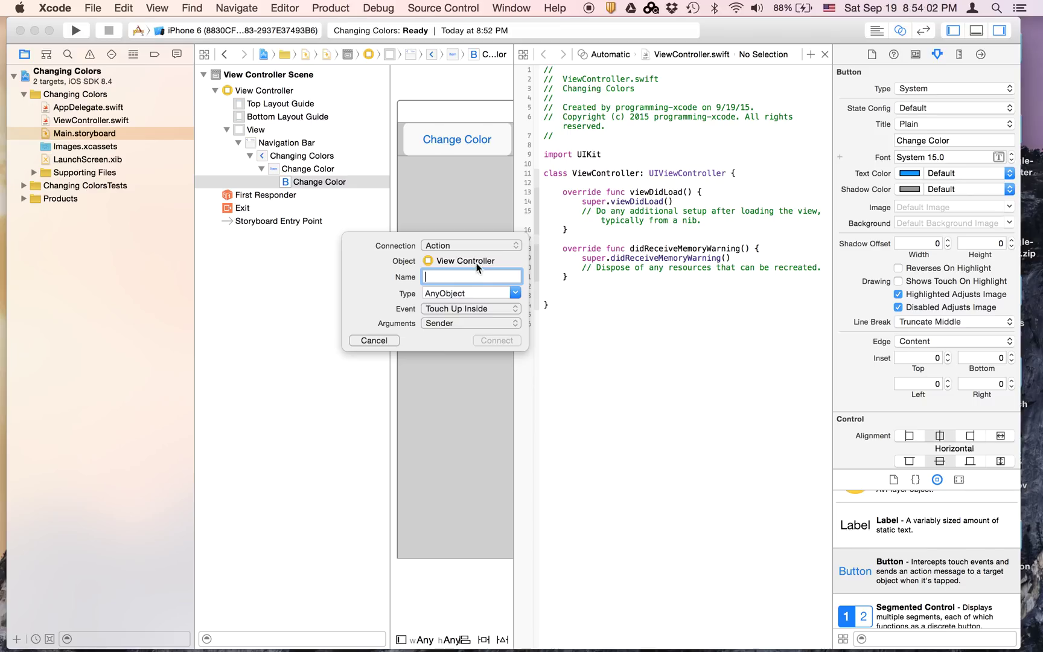
{"action": "type", "text": "chan"}
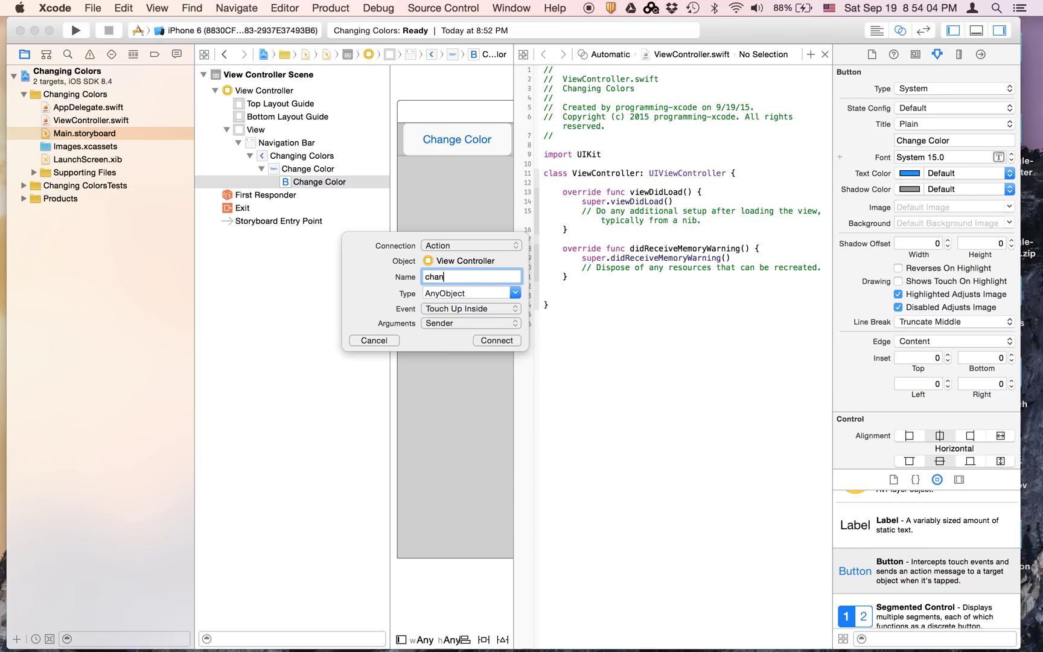
{"action": "type", "text": "gecolor"}
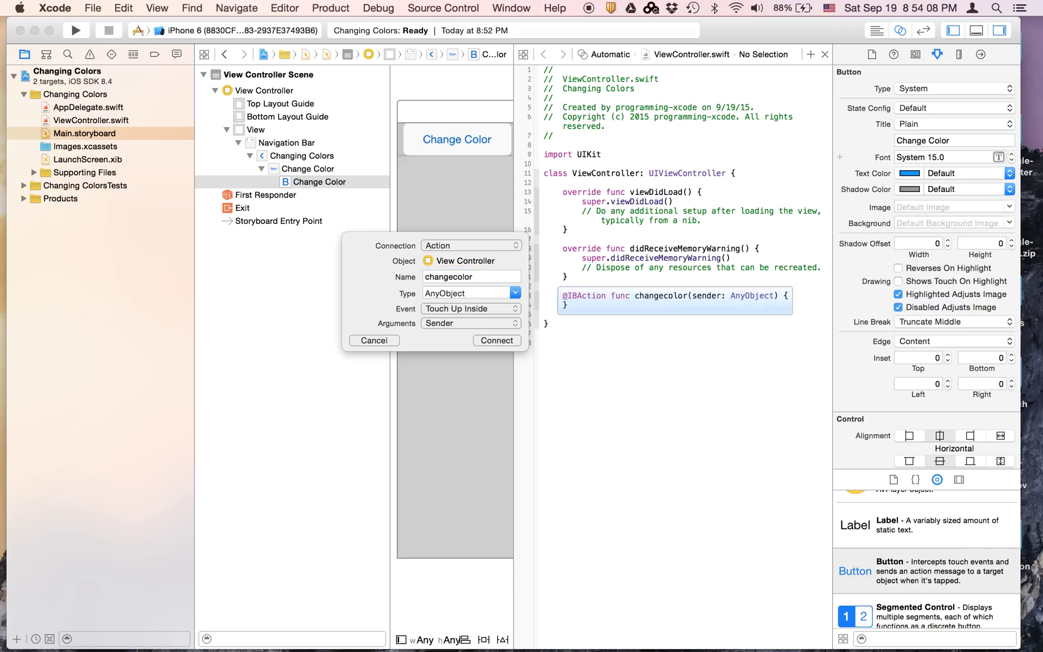
{"action": "left_click", "coordinate": [495, 340]}
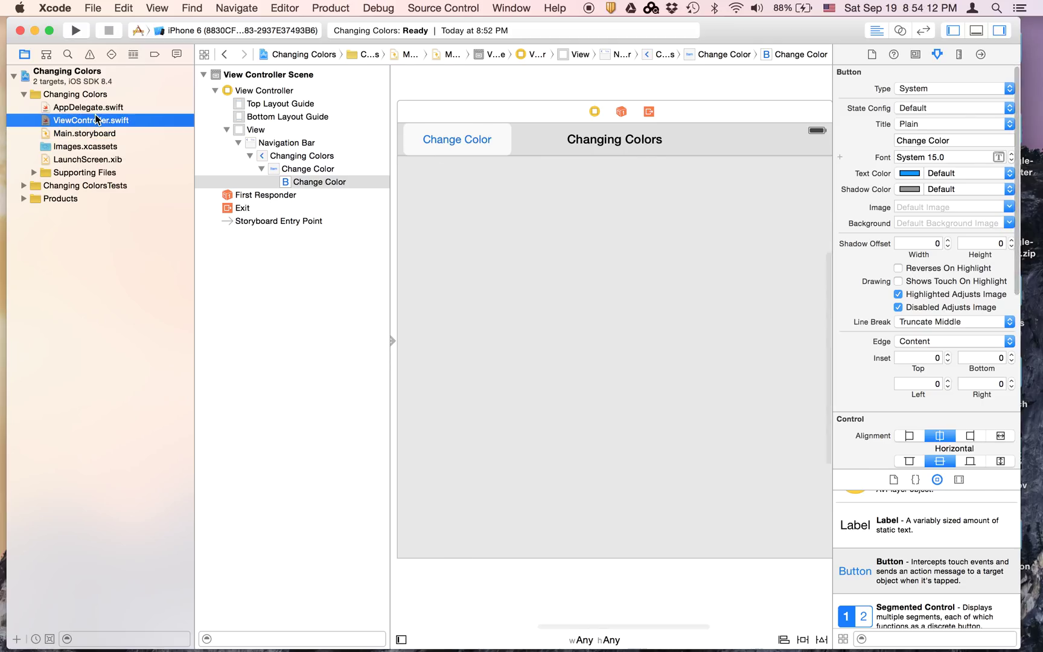
In changecolor declare var num from arc4random_uniform and start the if num == 0 branch setting the background.
{"action": "left_click", "coordinate": [91, 120]}
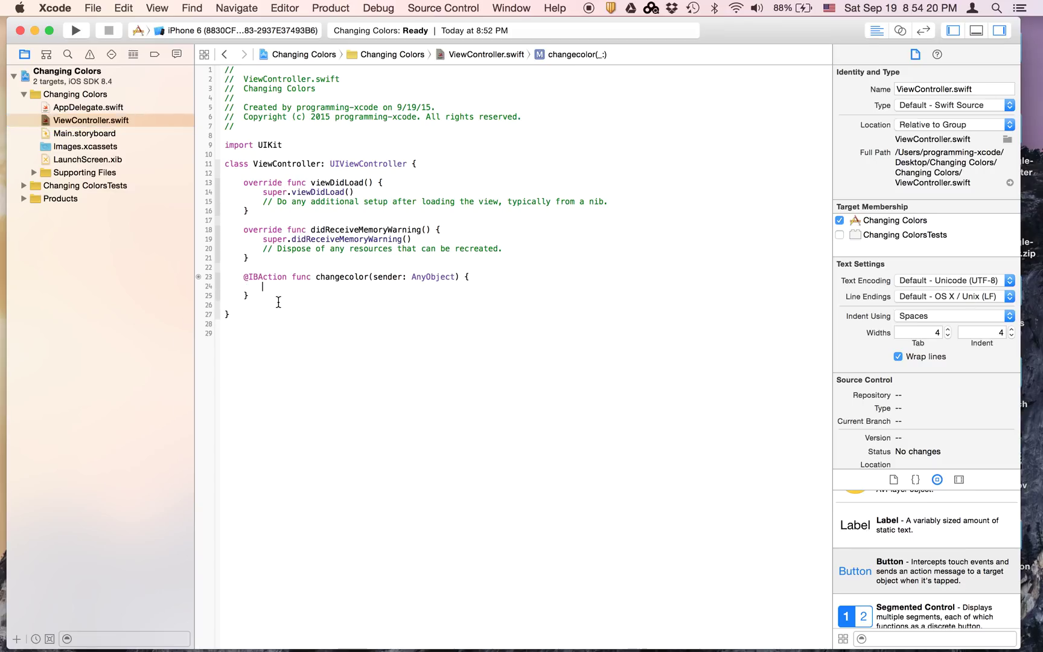
{"action": "type", "text": "var num = arc4random_uniform("}
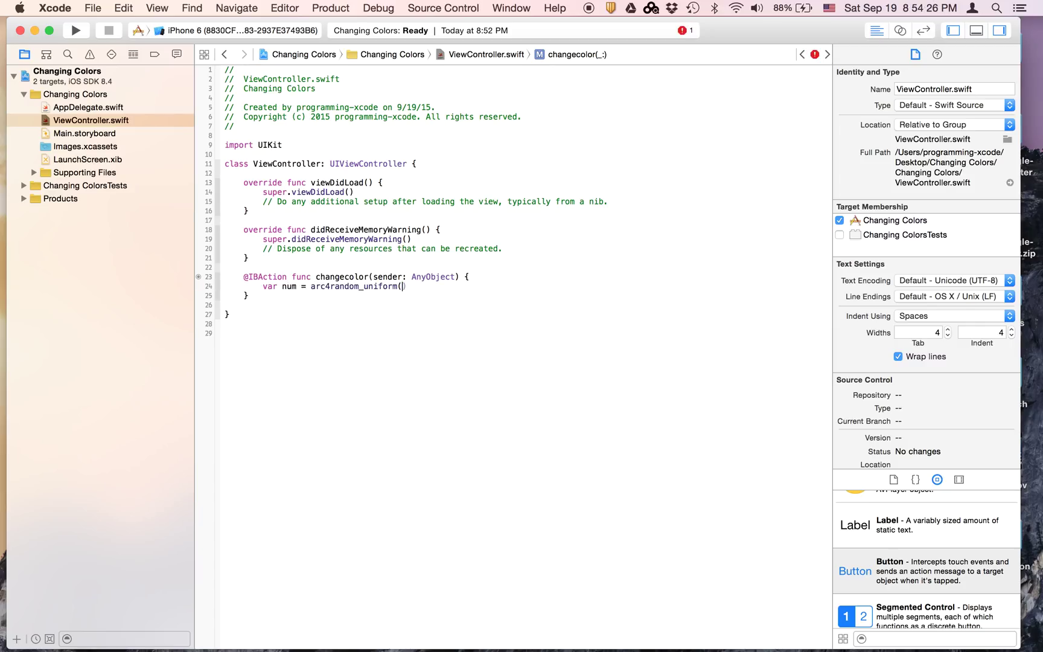
{"action": "type", "text": "4"}
{"action": "type", "text": "if"}
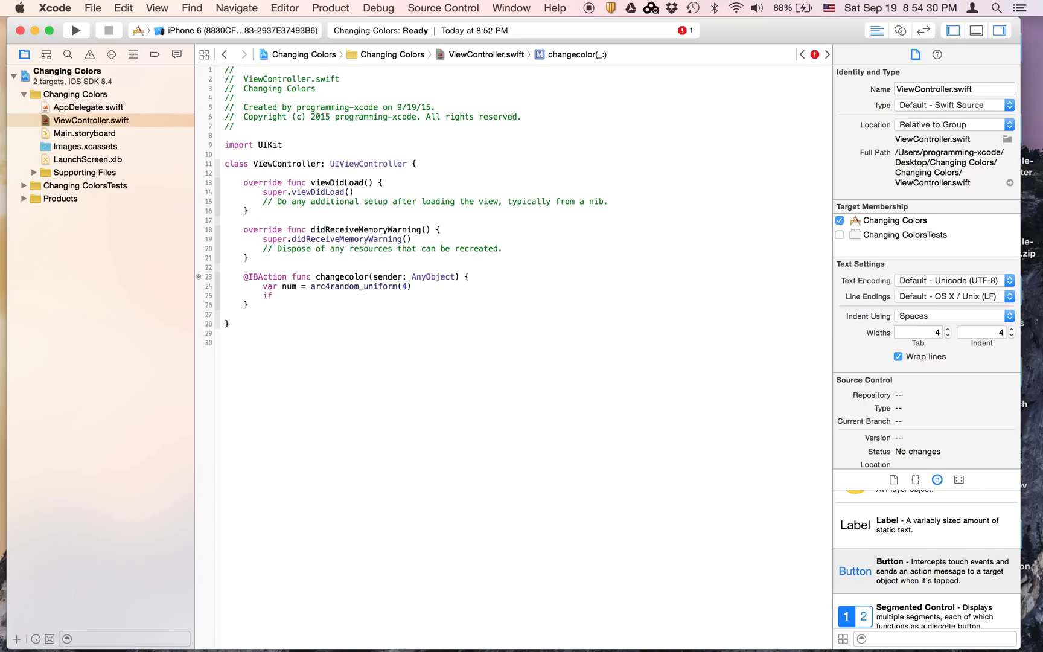
{"action": "type", "text": "num"}
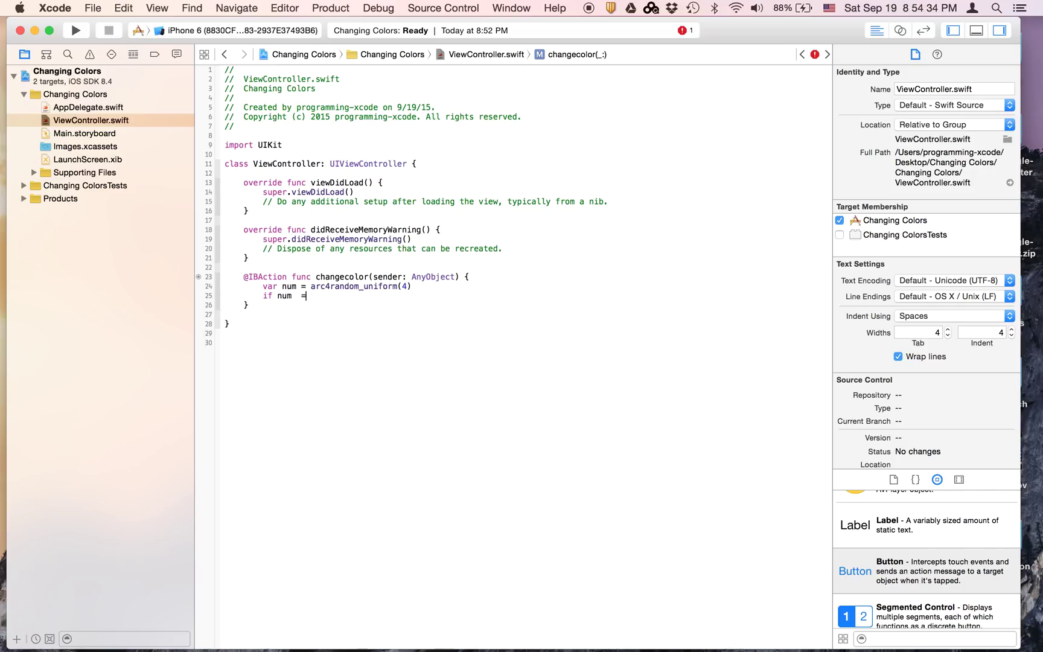
{"action": "type", "text": "="}
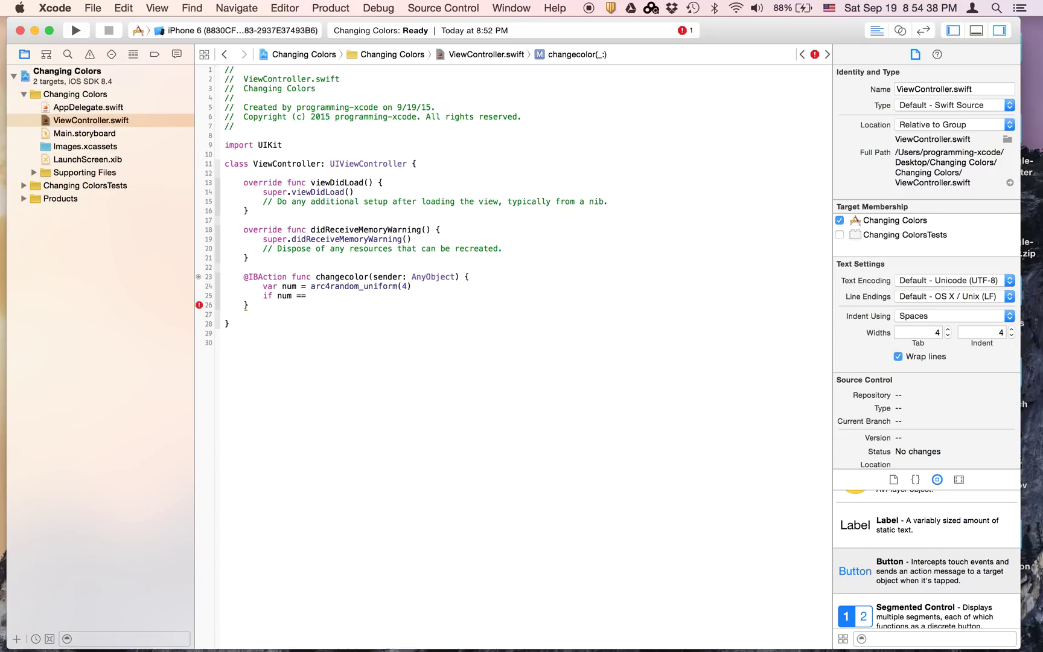
{"action": "type", "text": "0 {"}
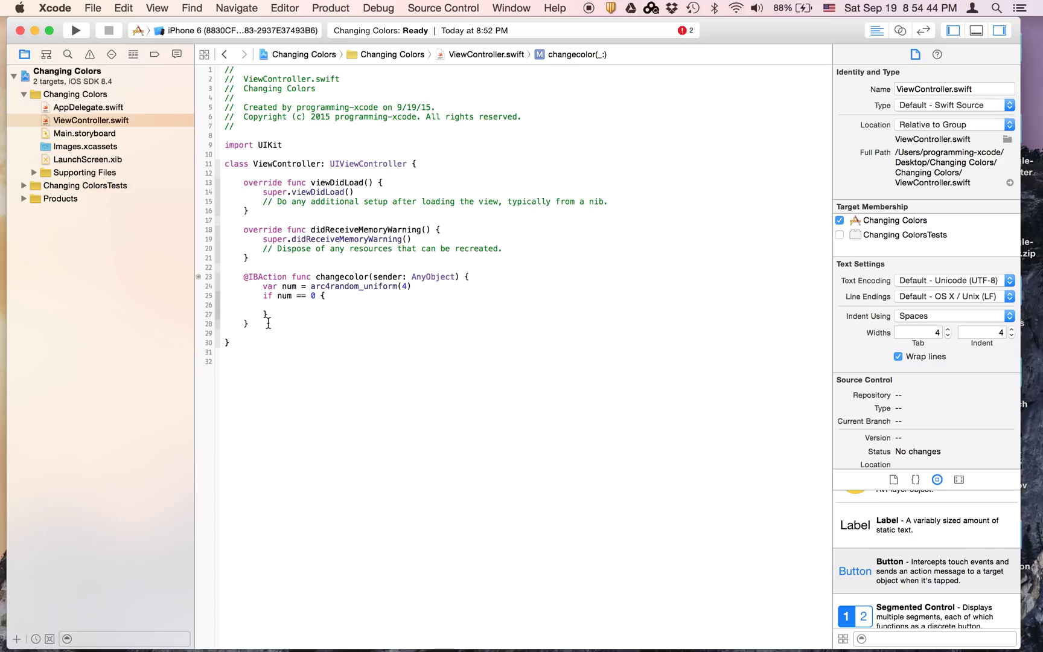
{"action": "mouse_move", "coordinate": [279, 316]}
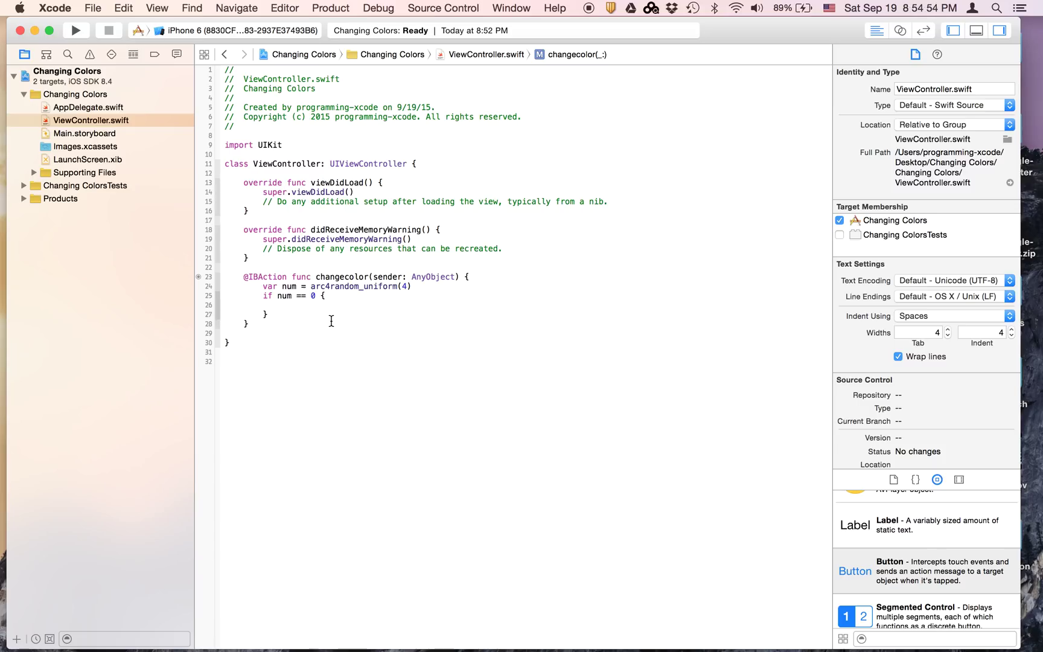
{"action": "type", "text": "Se"}
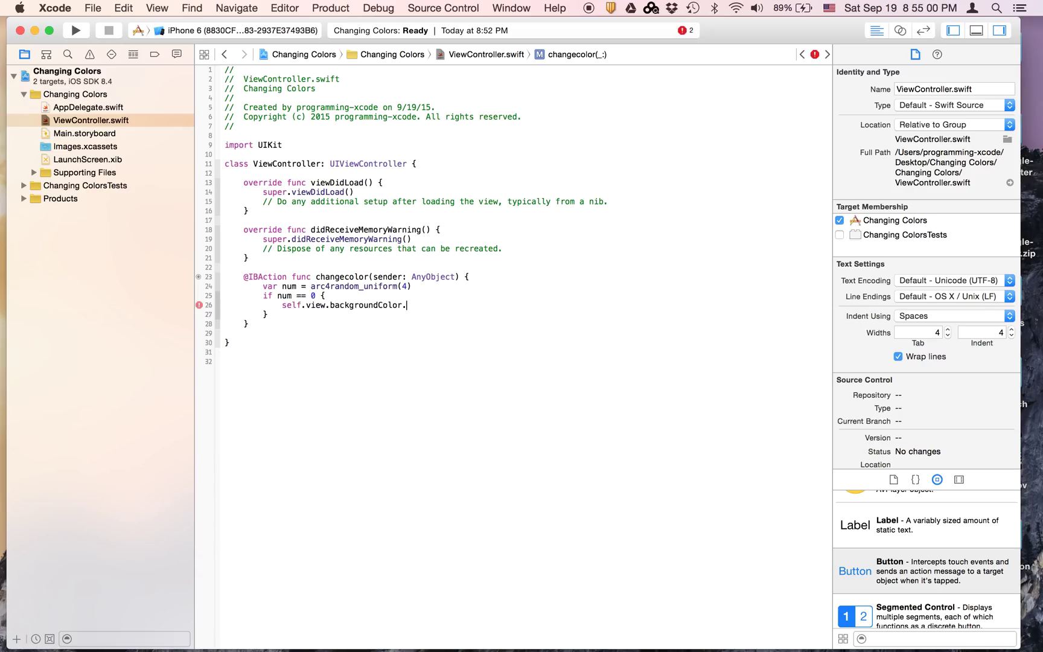
{"action": "type", "text": "= UIColor"}
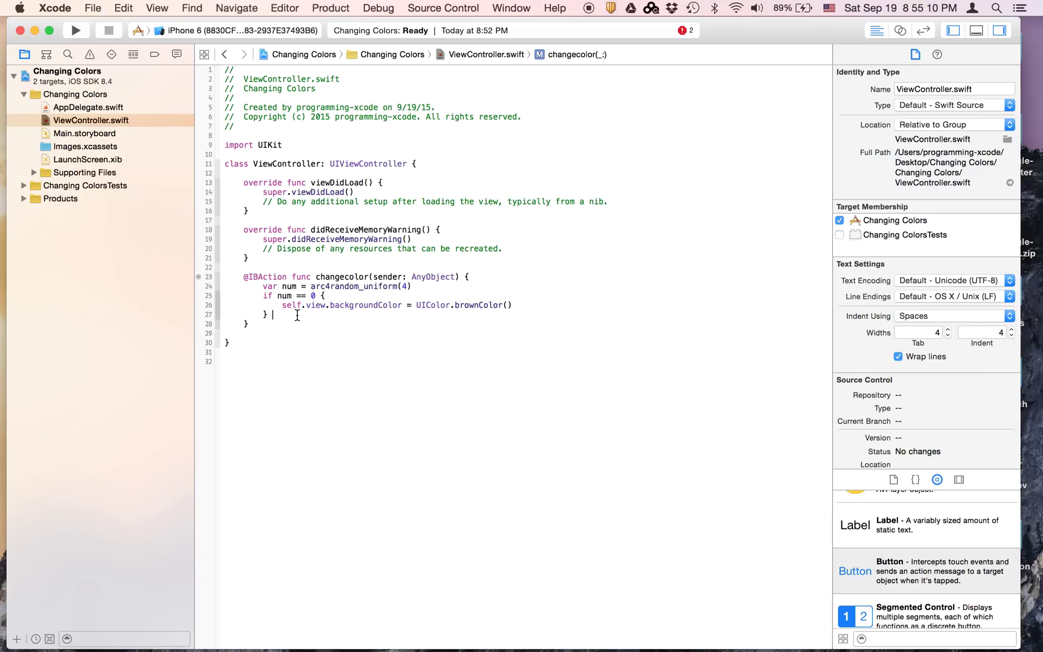
Add else-if branches setting self.view.backgroundColor to the remaining UIColors up to darkGrayColor(), then run.
{"action": "type", "text": "els"}
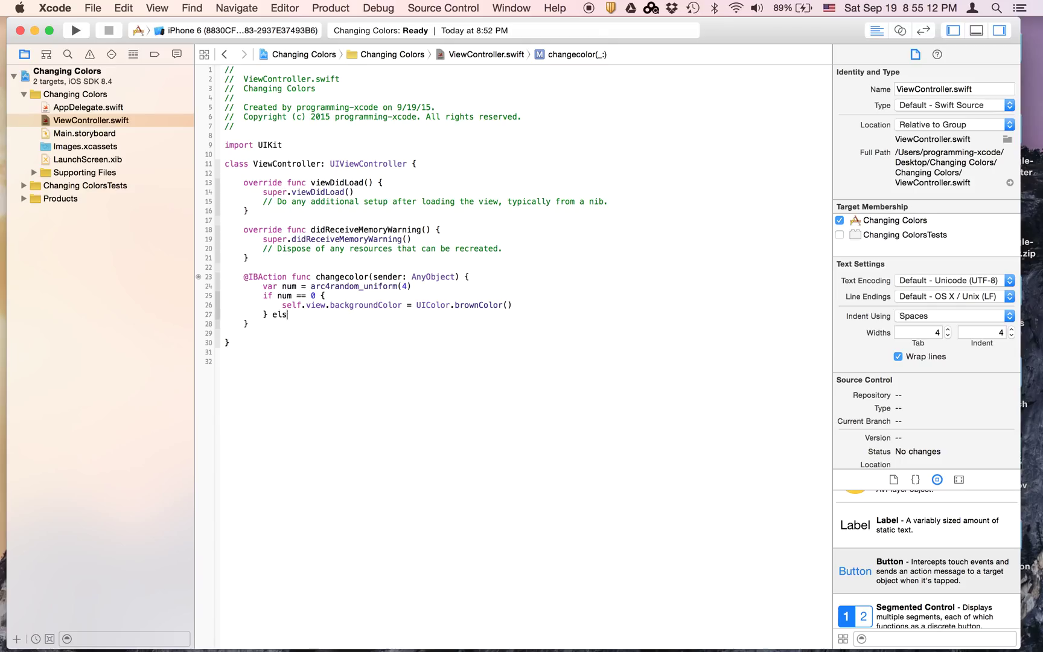
{"action": "type", "text": "e if num == 1 {"}
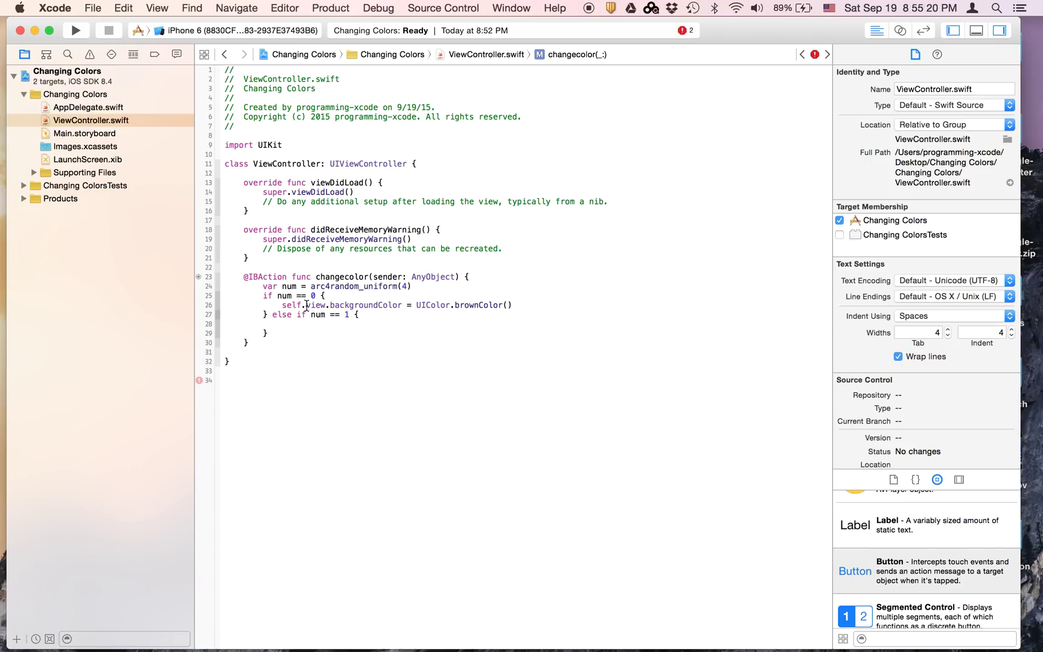
{"action": "type", "text": "self.view.backgroundColor"}
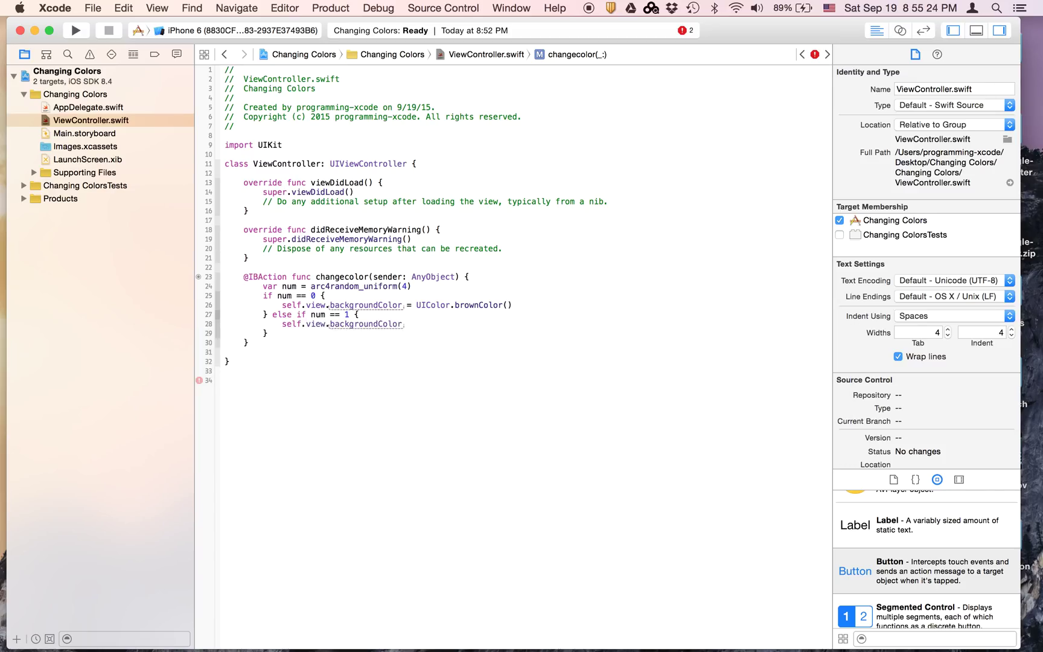
{"action": "type", "text": "= UIImag"}
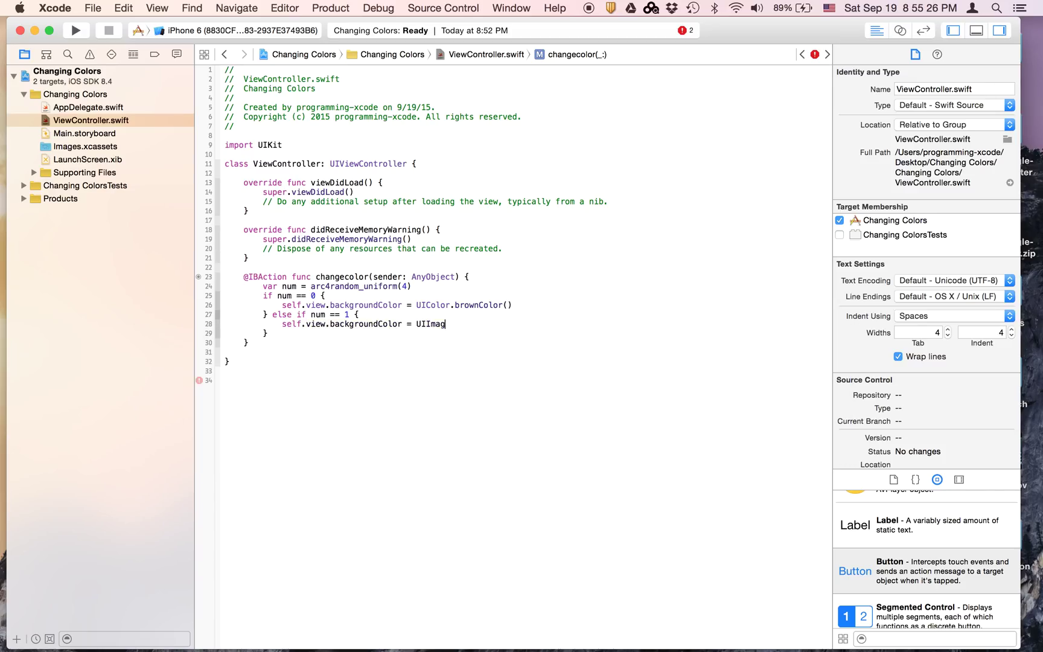
{"action": "type", "text": "UIColor.blueColor("}
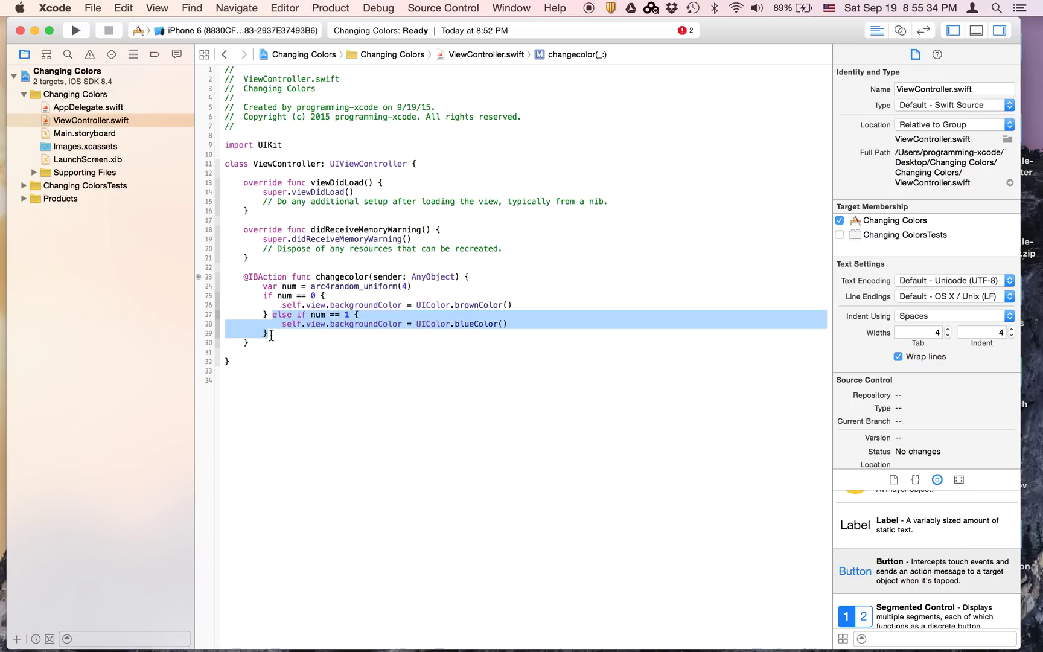
{"action": "left_click", "coordinate": [272, 334]}
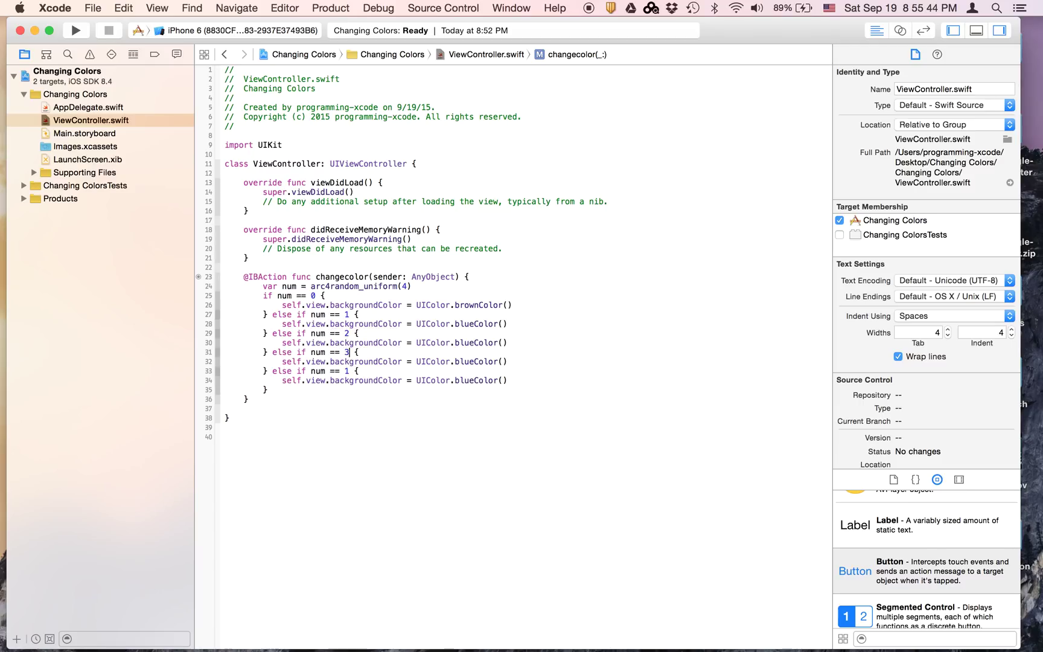
{"action": "type", "text": "4"}
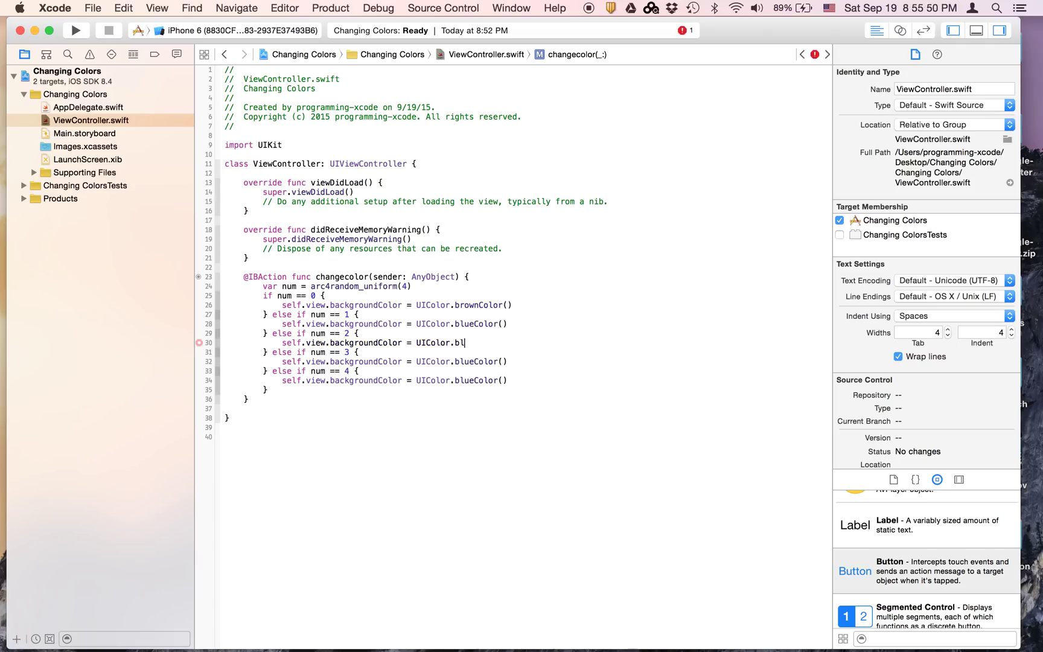
{"action": "key", "text": "Backspace"}
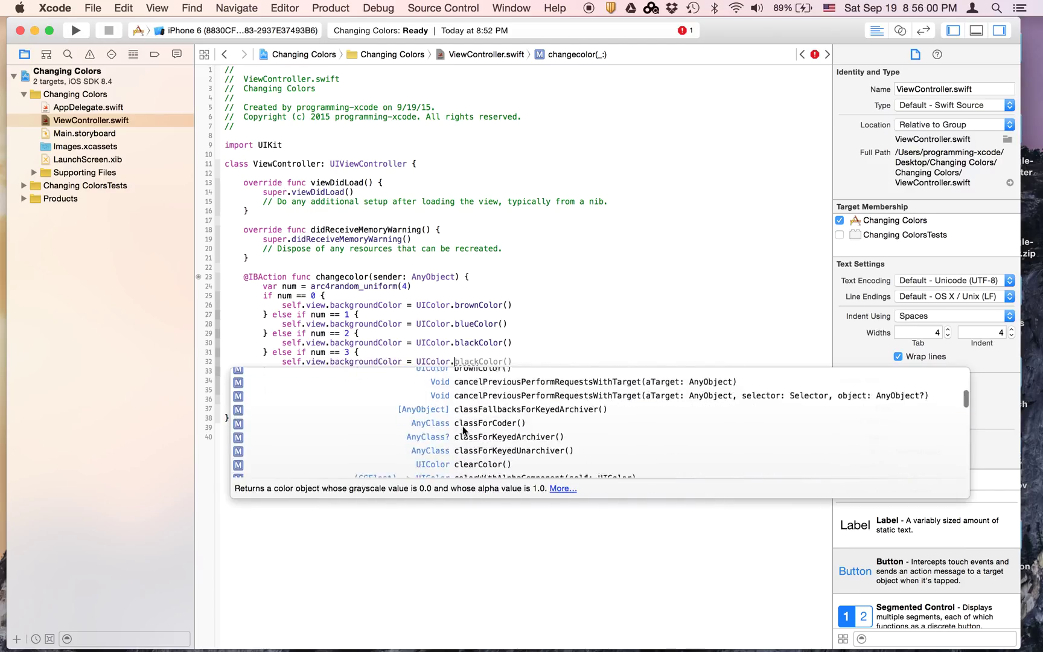
{"action": "scroll", "scroll_direction": "down", "scroll_amount": 3}
{"action": "type", "text": "self.view.backgroundColor = UIColor.d"}
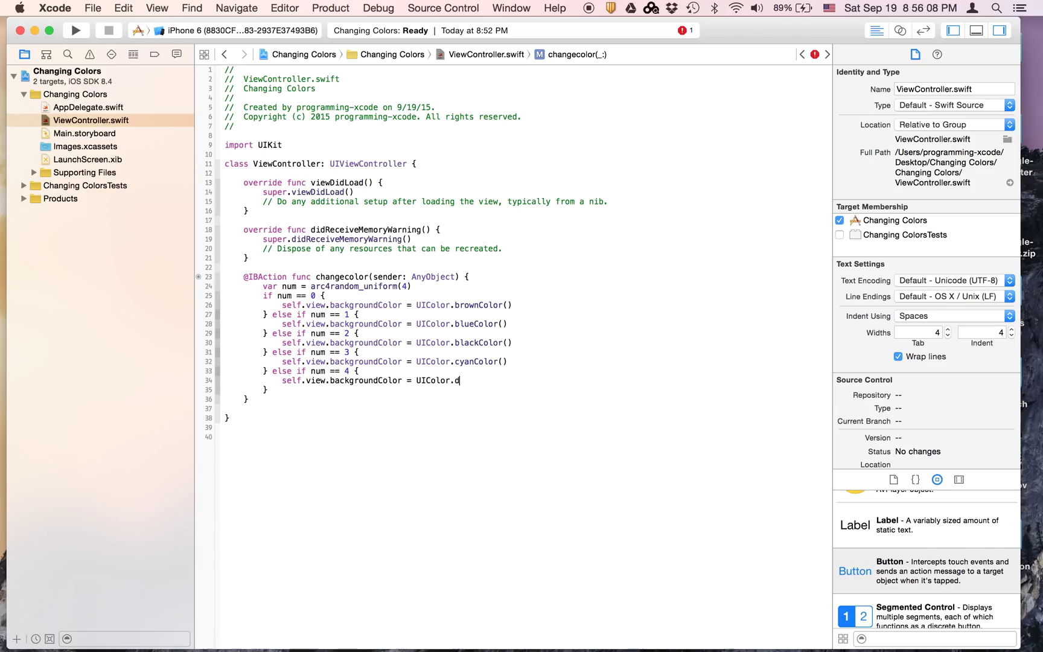
{"action": "type", "text": "arkGrayColor()"}
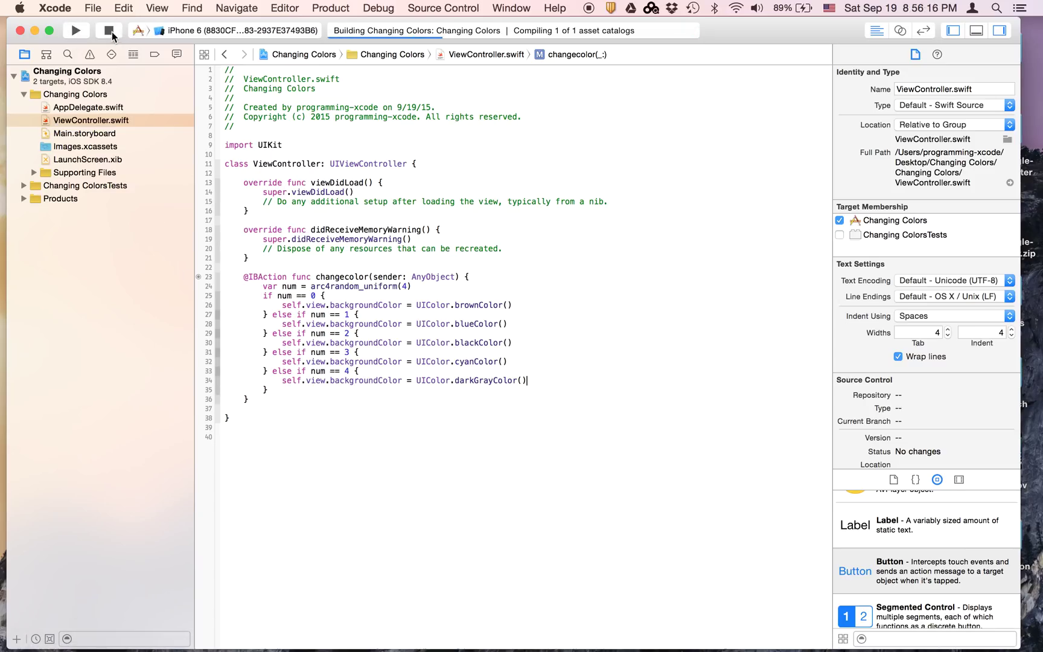
Add Missing Constraints for all views in the view controller and run the app.
{"action": "left_click", "coordinate": [85, 133]}
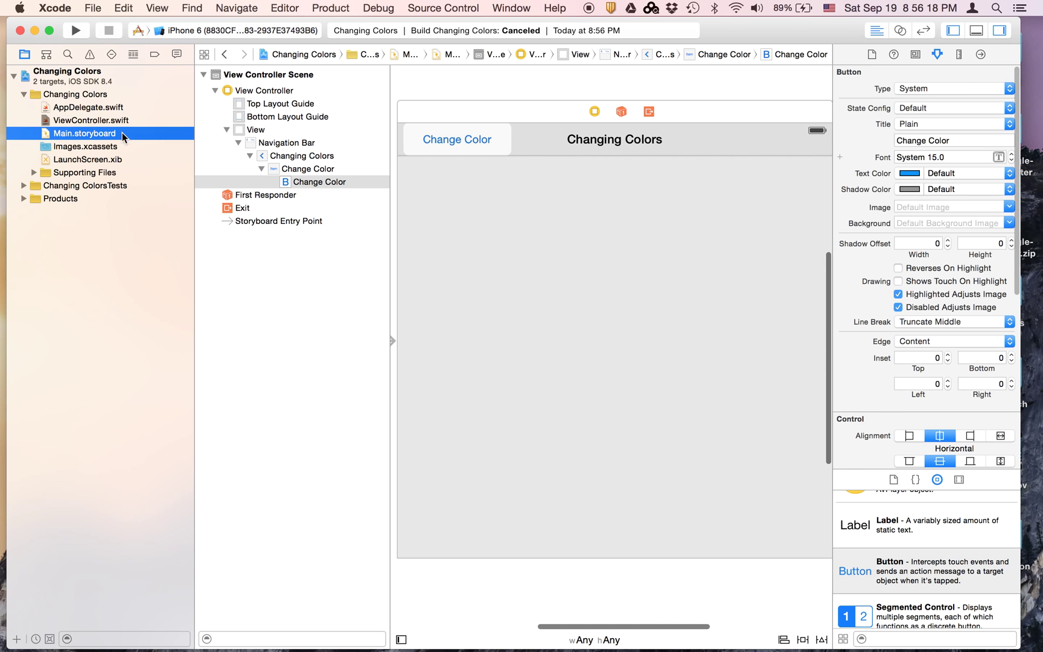
{"action": "left_click", "coordinate": [90, 120]}
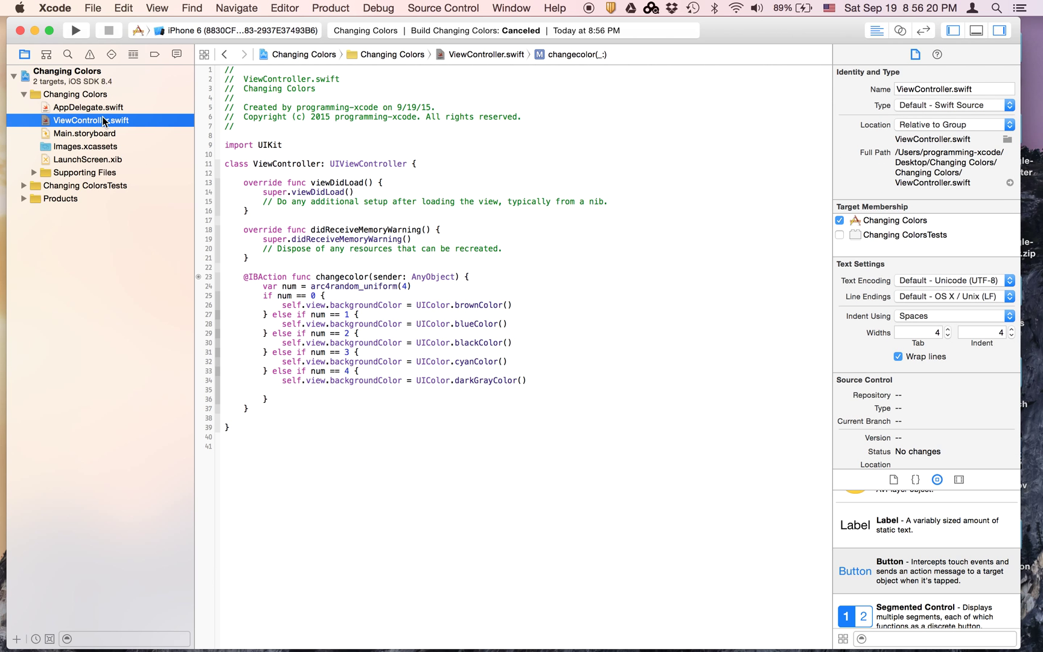
{"action": "left_click", "coordinate": [85, 133]}
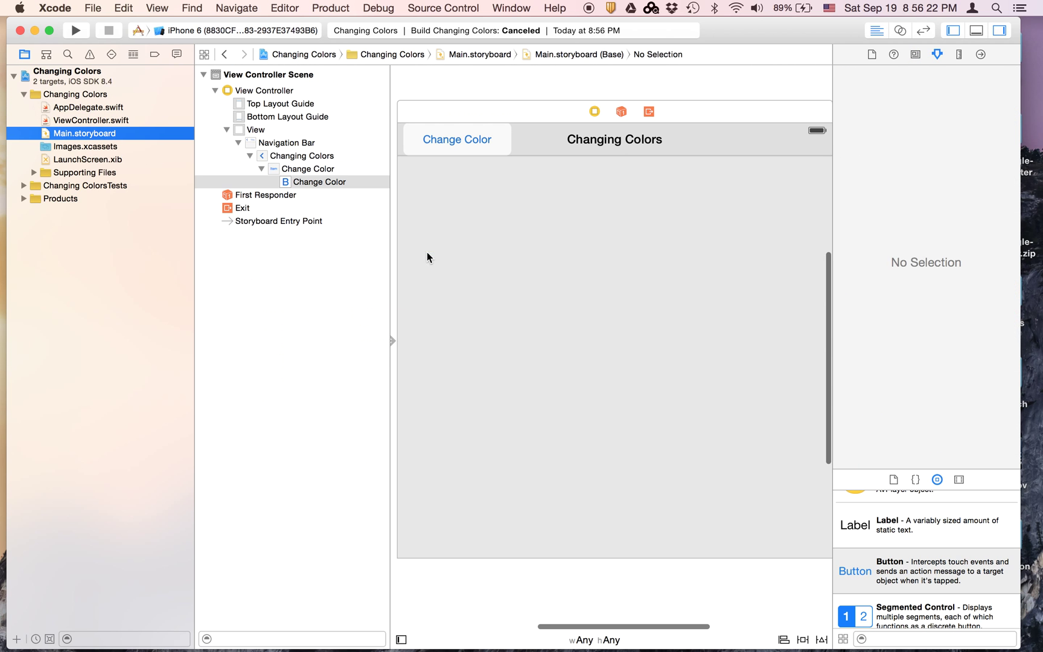
{"action": "left_click", "coordinate": [254, 129]}
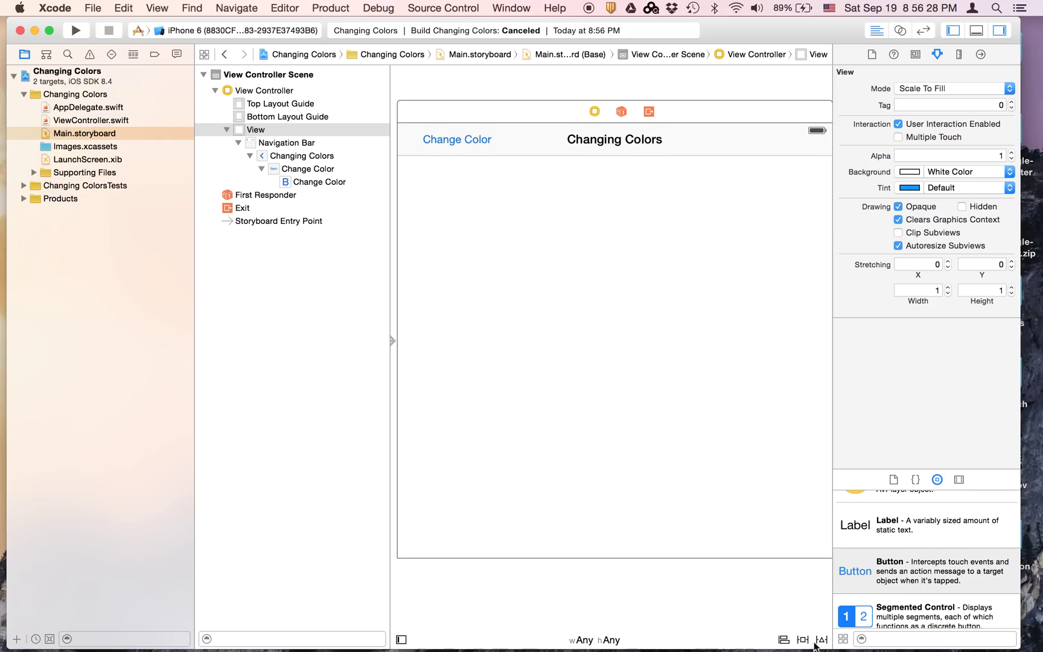
{"action": "left_click", "coordinate": [821, 639]}
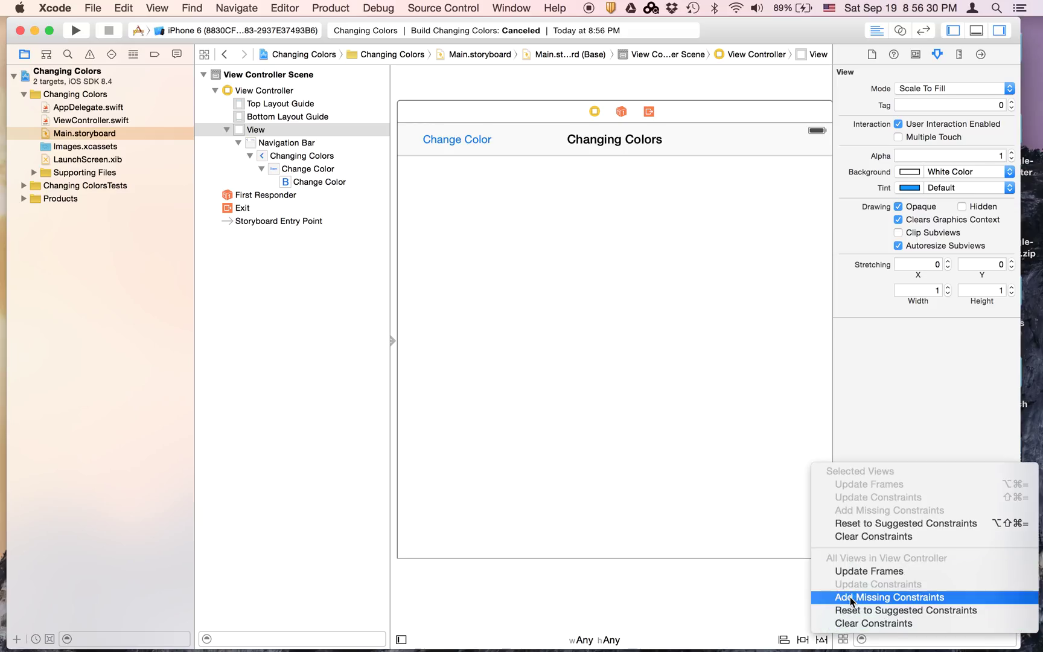
{"action": "left_click", "coordinate": [888, 597]}
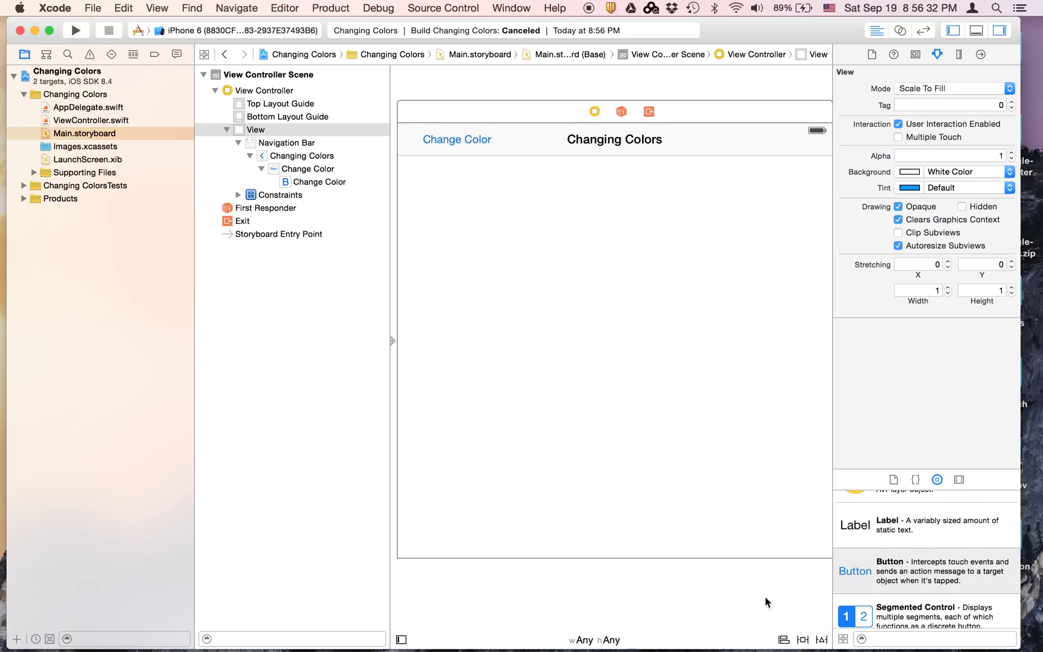
{"action": "left_click", "coordinate": [76, 30]}
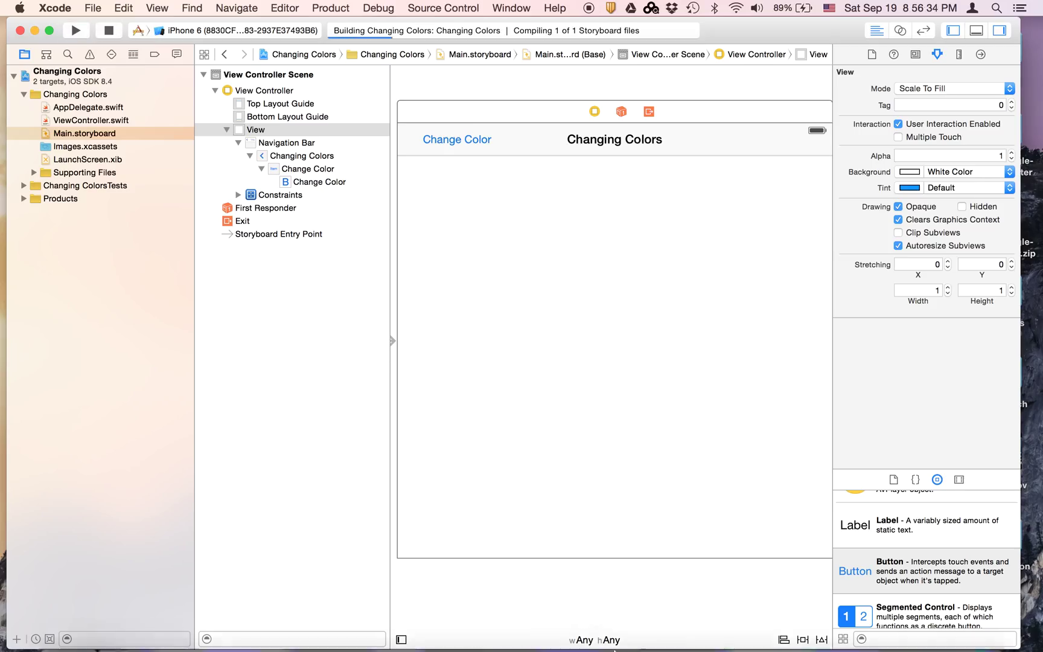
Tap the Change Color button in the simulator so the background turns cyan, then black.
{"action": "left_click", "coordinate": [76, 30]}
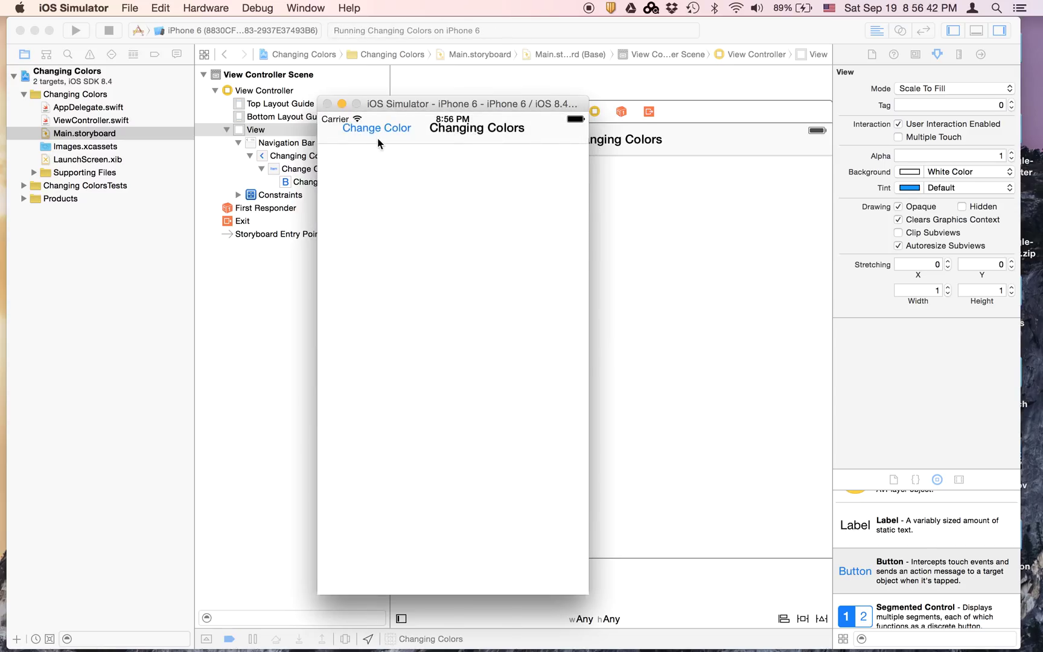
{"action": "left_click", "coordinate": [377, 128]}
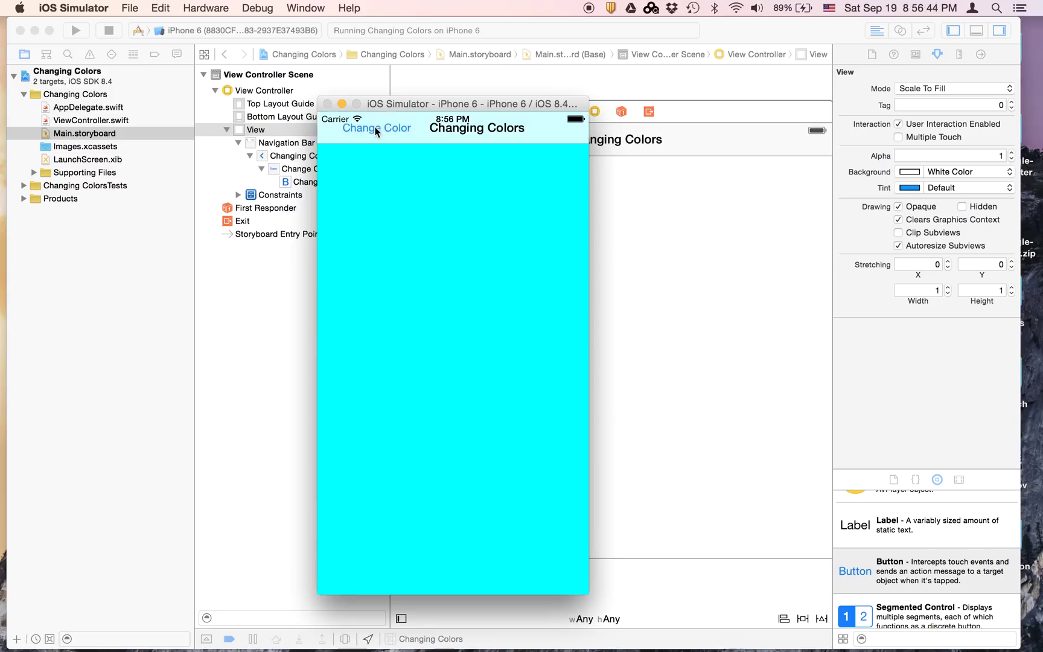
{"action": "left_click", "coordinate": [377, 127]}
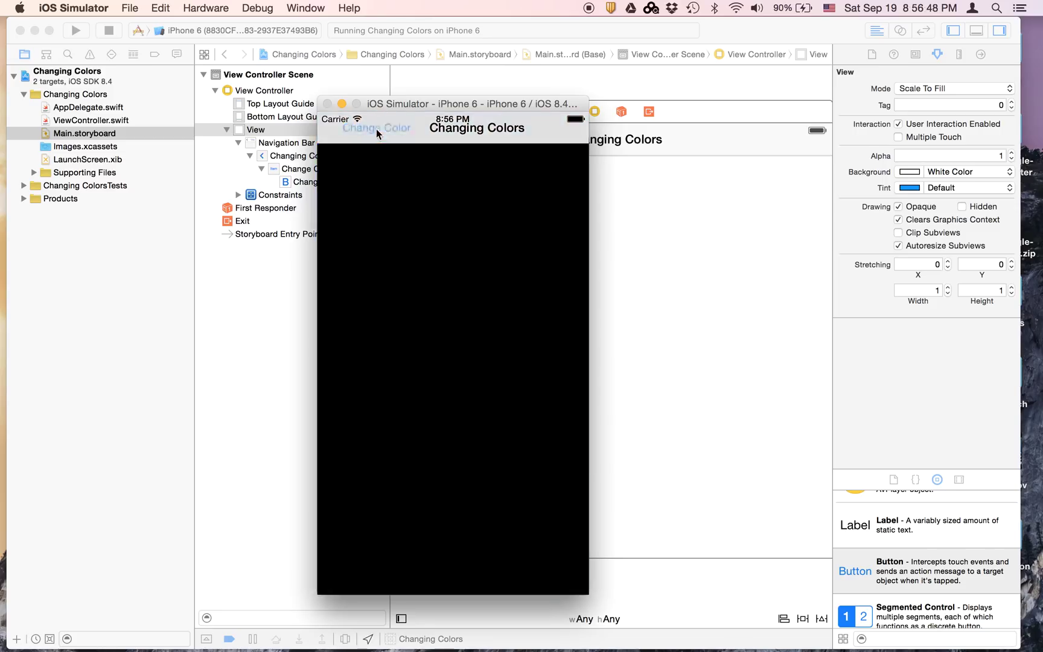
{"action": "left_click", "coordinate": [376, 128]}
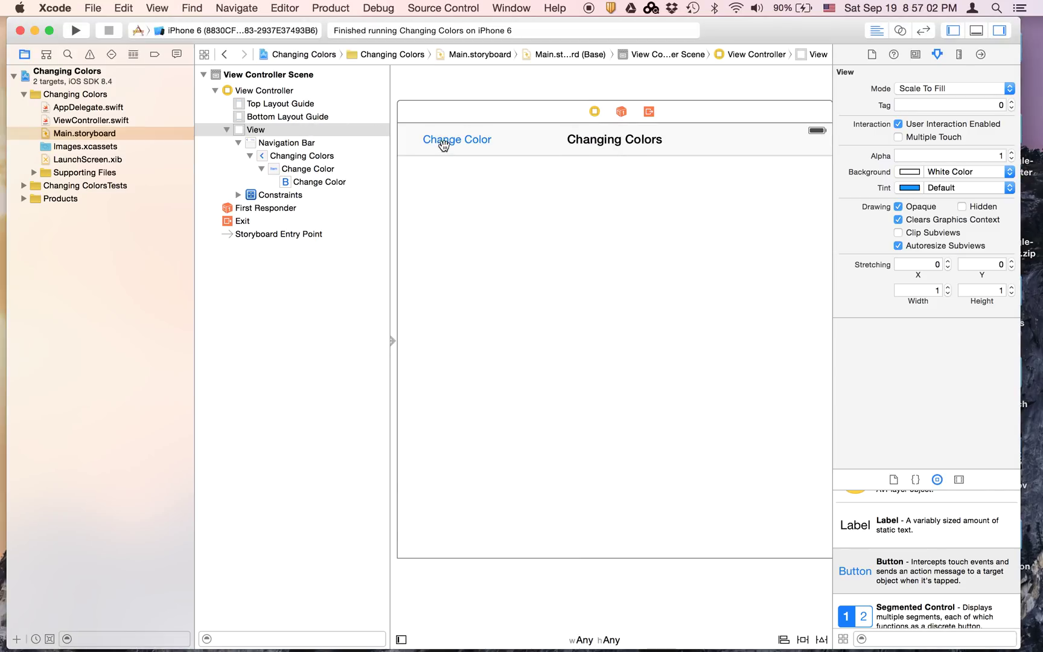
Check the Change Color bar button's connections, delete it, and switch to ViewController.swift.
{"action": "left_click", "coordinate": [456, 139]}
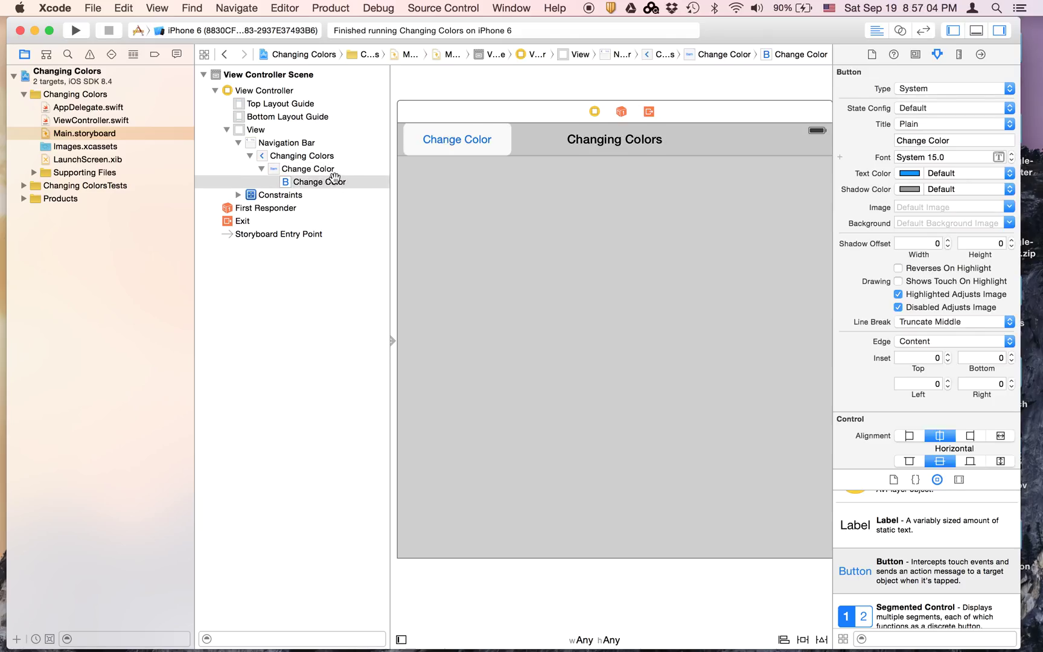
{"action": "left_click", "coordinate": [980, 54]}
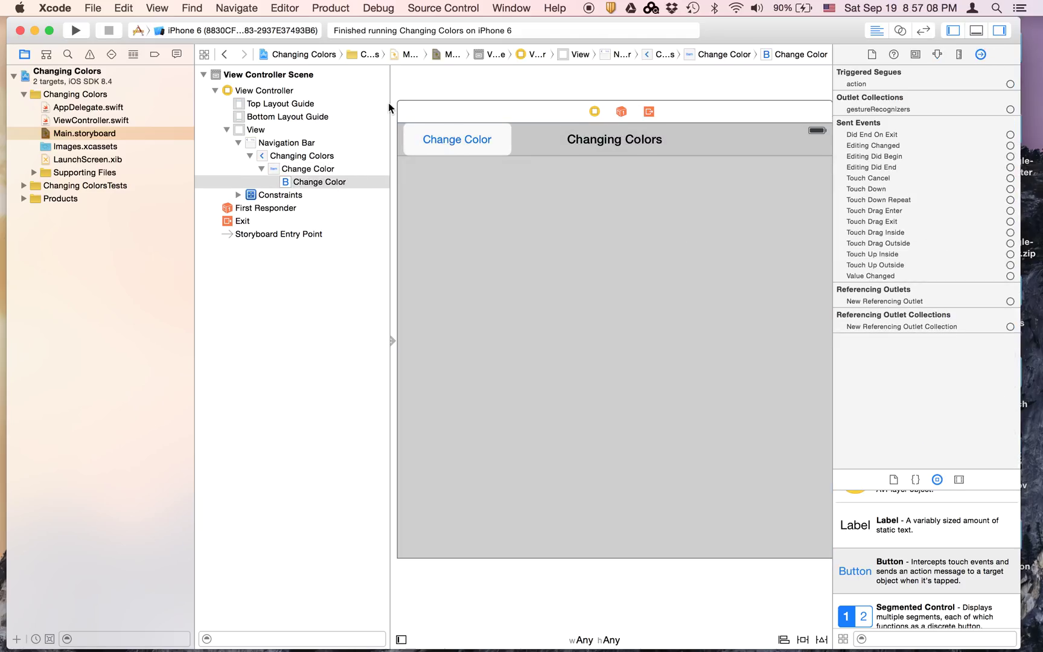
{"action": "left_click", "coordinate": [307, 168]}
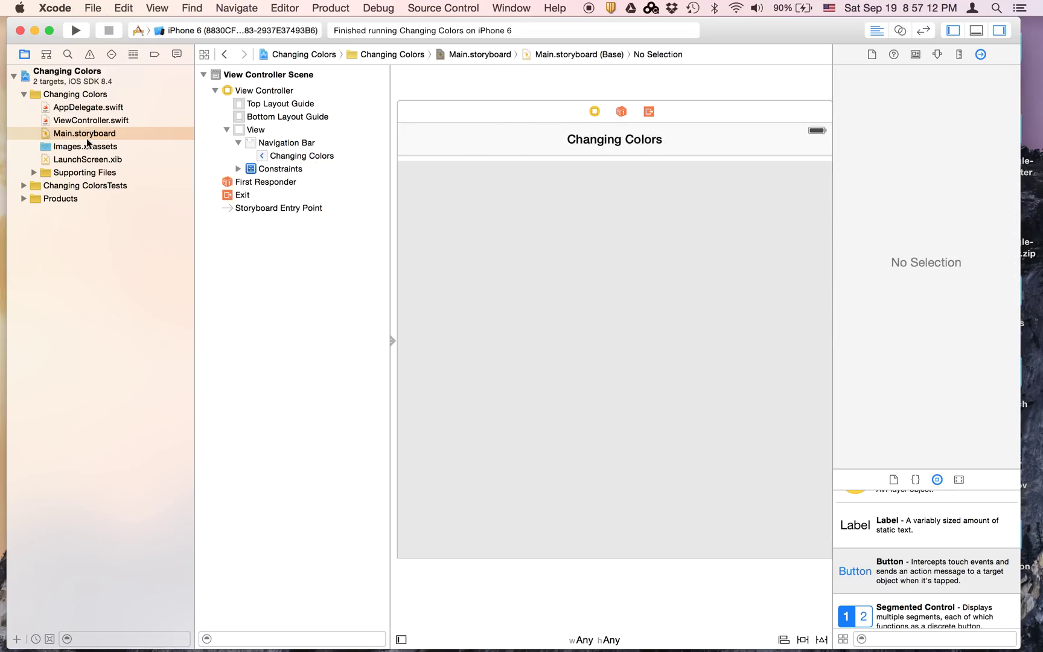
{"action": "left_click", "coordinate": [91, 120]}
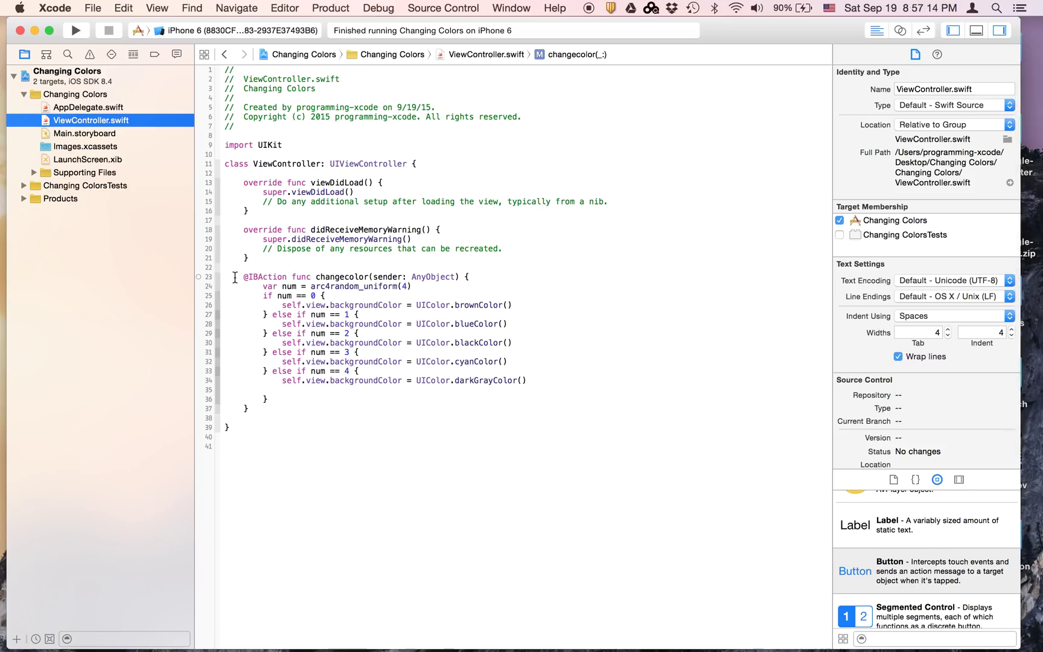
{"action": "double_click", "coordinate": [267, 276]}
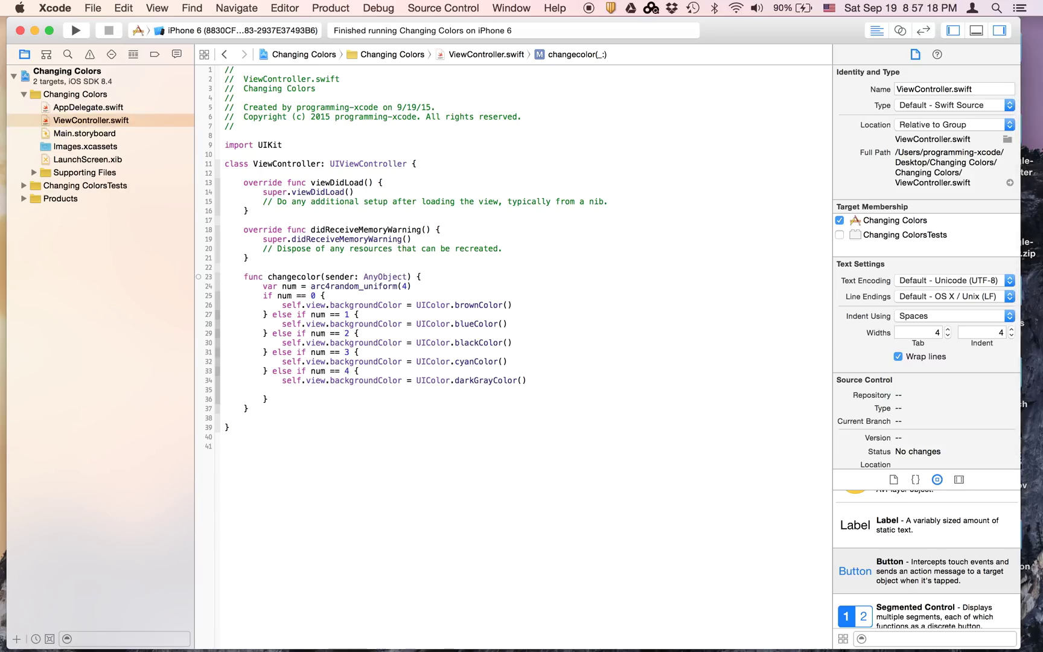
{"action": "double_click", "coordinate": [365, 277]}
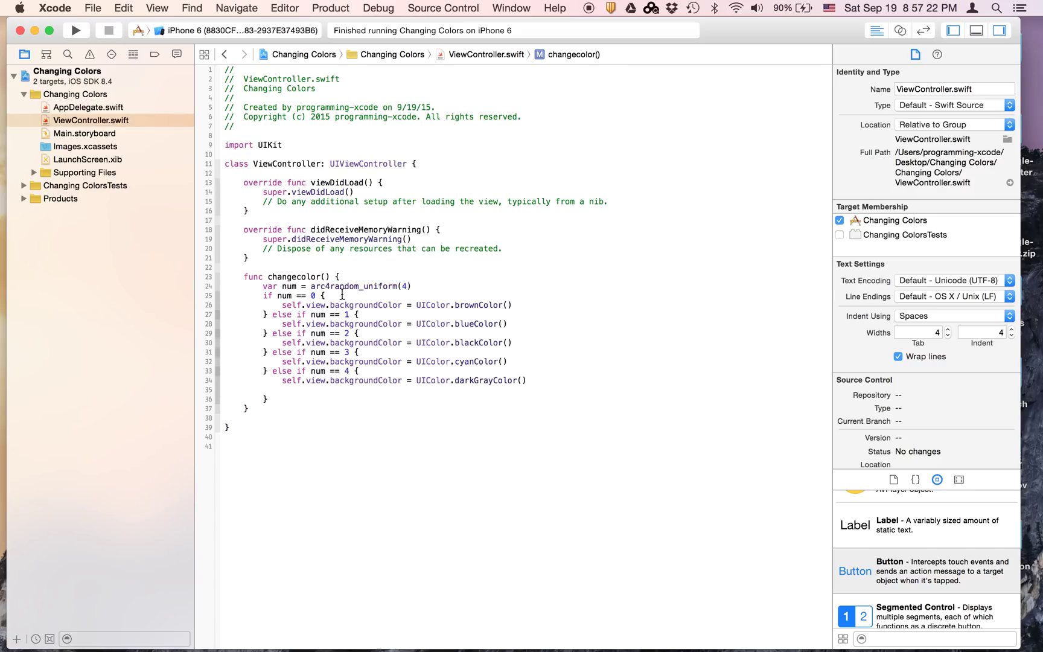
{"action": "left_click", "coordinate": [356, 192]}
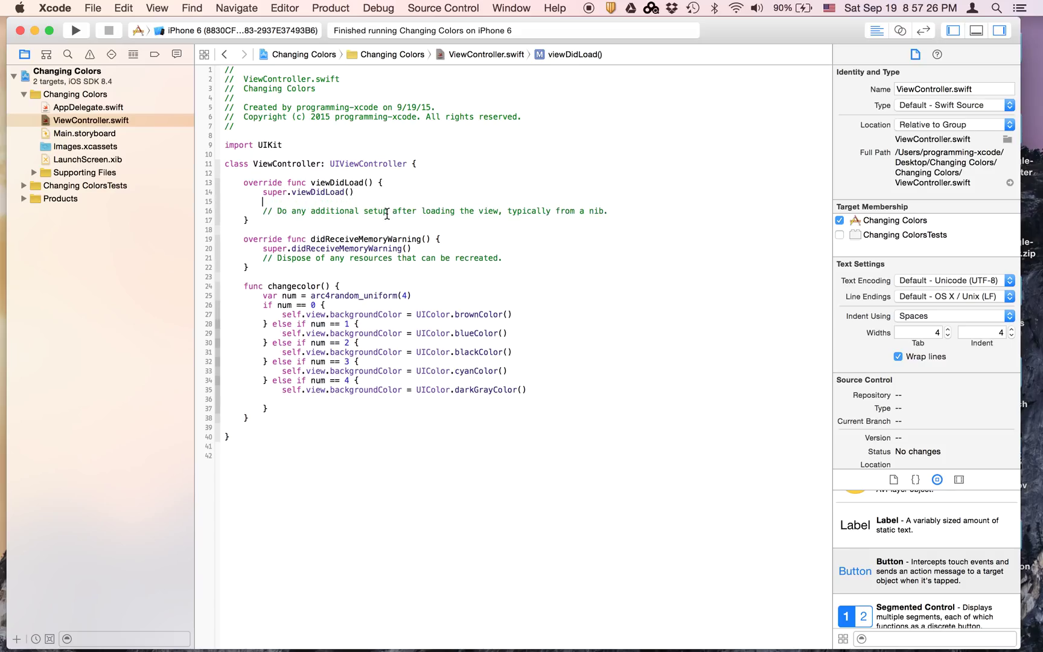
Write _ = NSTimer.scheduledTimerWithTimeInterval(1, target: self, selector: Selector("changecolor"), userInfo: nil, repeats: true).
{"action": "type", "text": "_ ="}
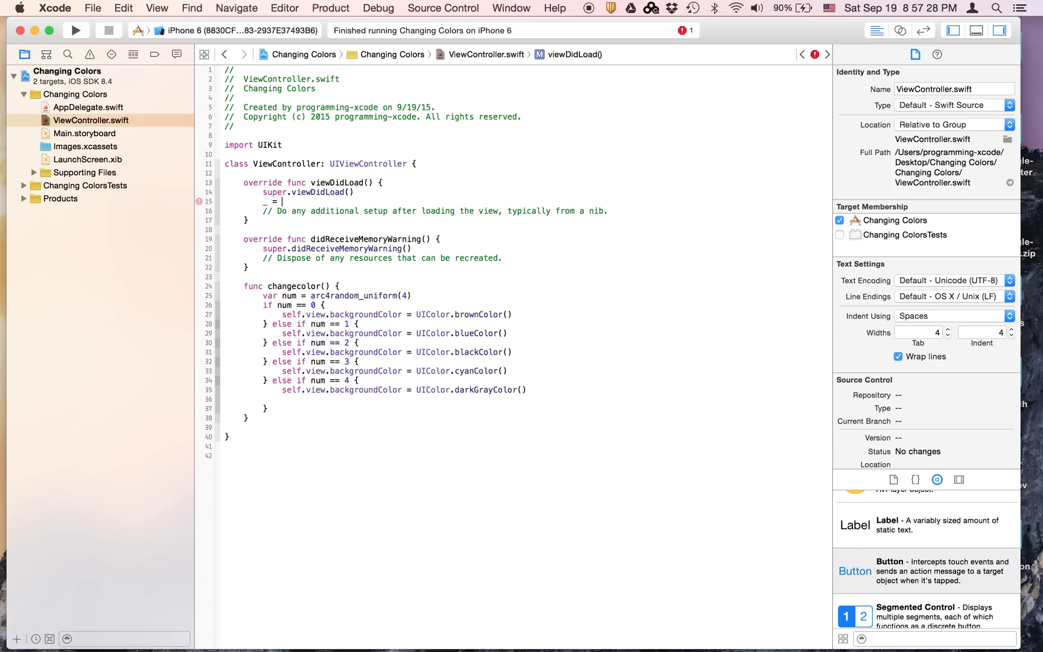
{"action": "type", "text": "NST"}
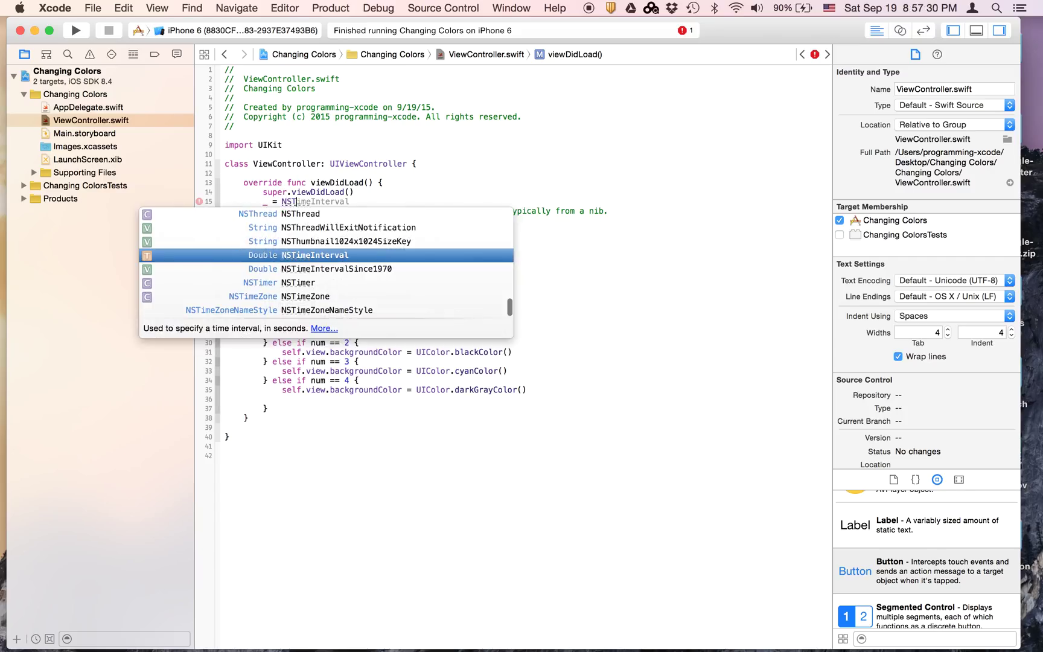
{"action": "key", "text": "escape"}
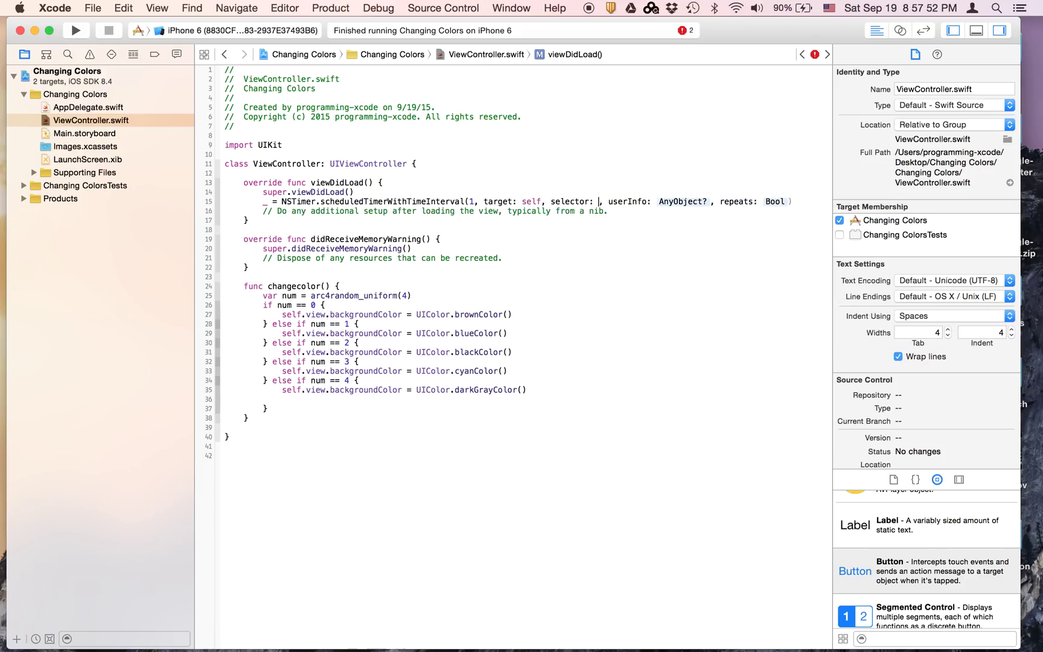
{"action": "type", "text": "Selector(\""}
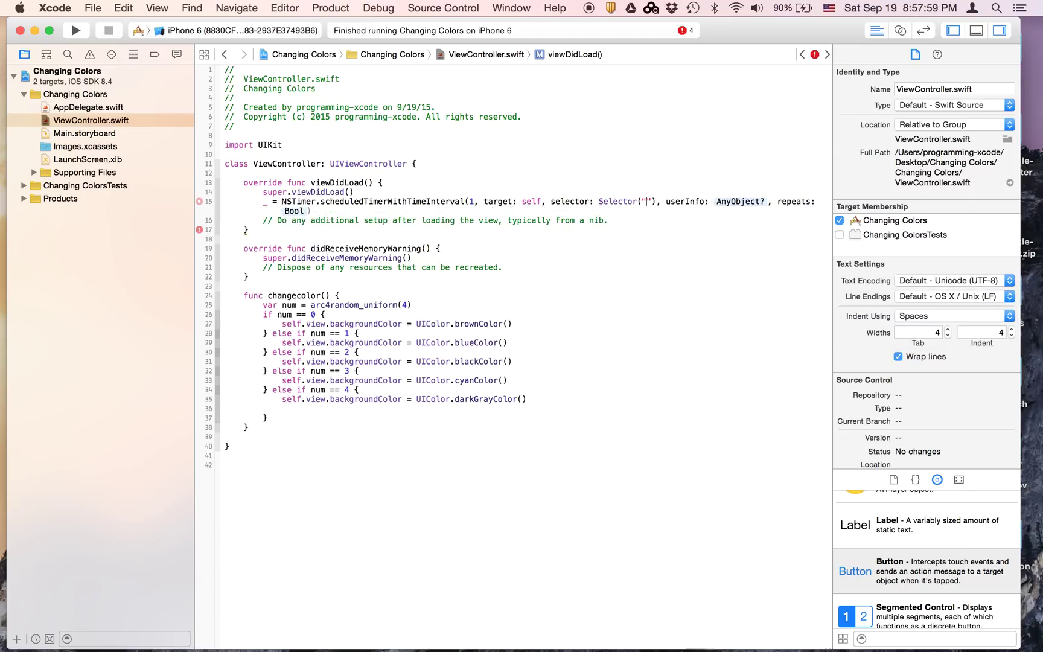
{"action": "type", "text": "changecolor"}
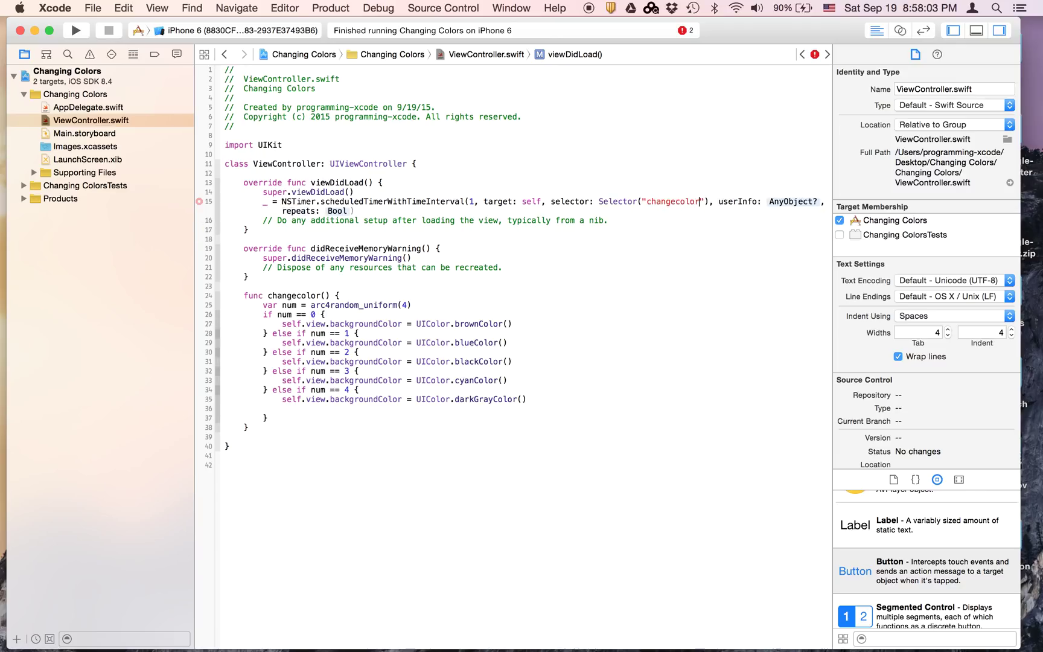
{"action": "type", "text": "nil"}
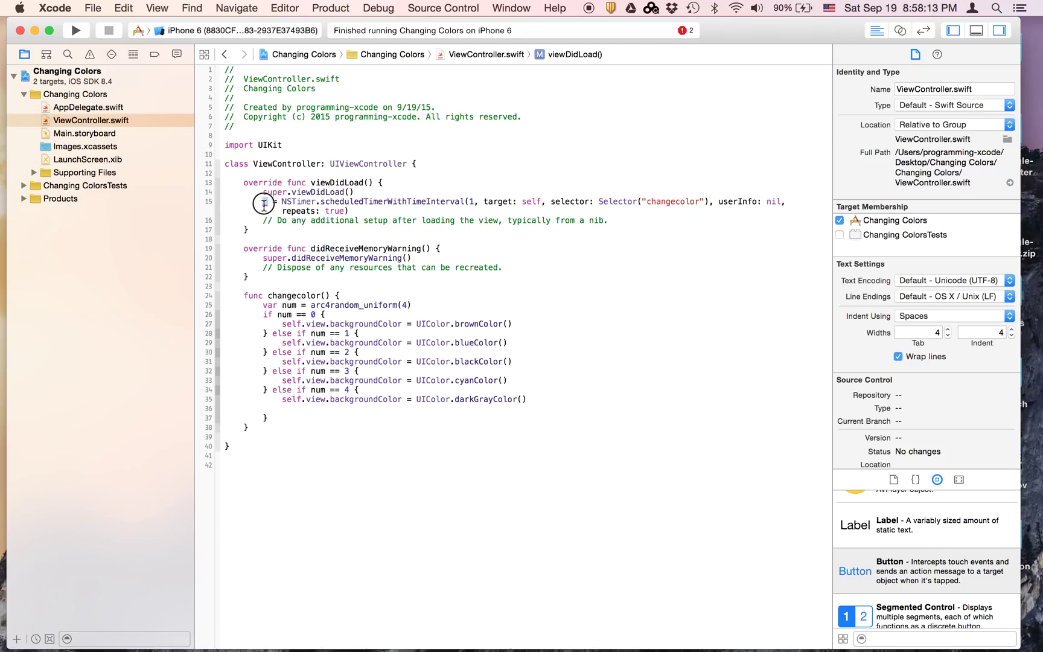
{"action": "left_click", "coordinate": [264, 202]}
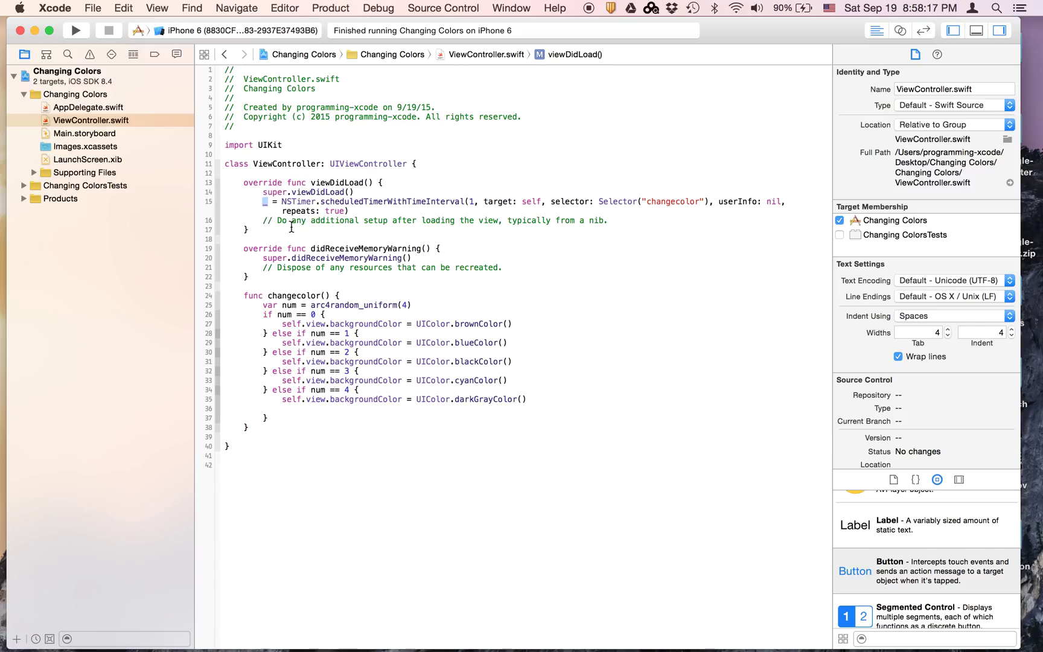
{"action": "mouse_move", "coordinate": [275, 171]}
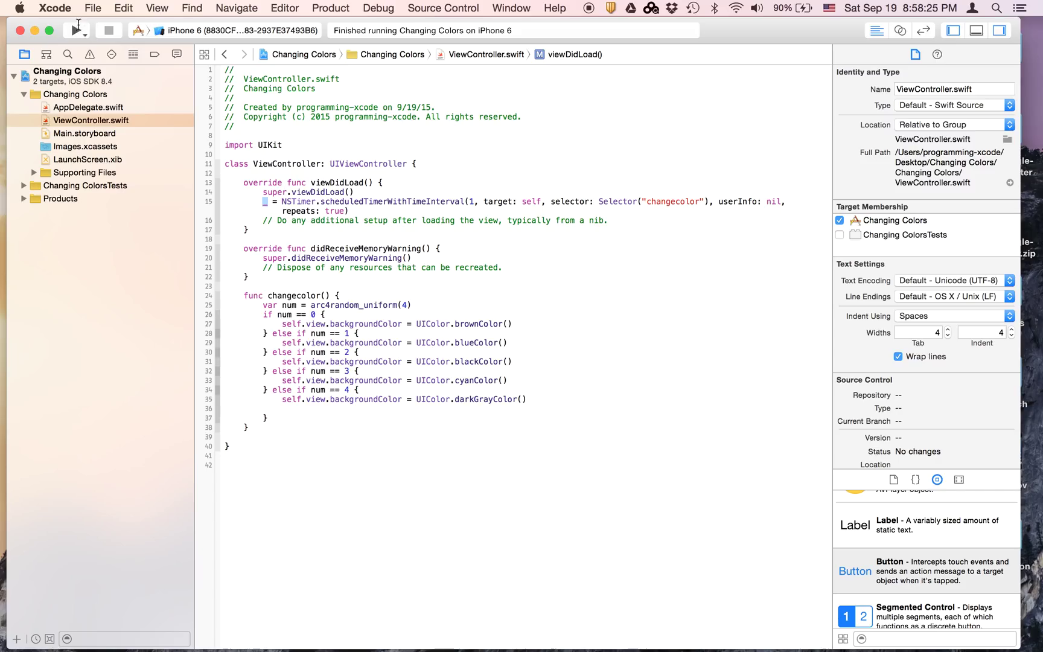
Run the timer-driven Changing Colors app so the Simulator background cycles colours by itself.
{"action": "left_click", "coordinate": [77, 30]}
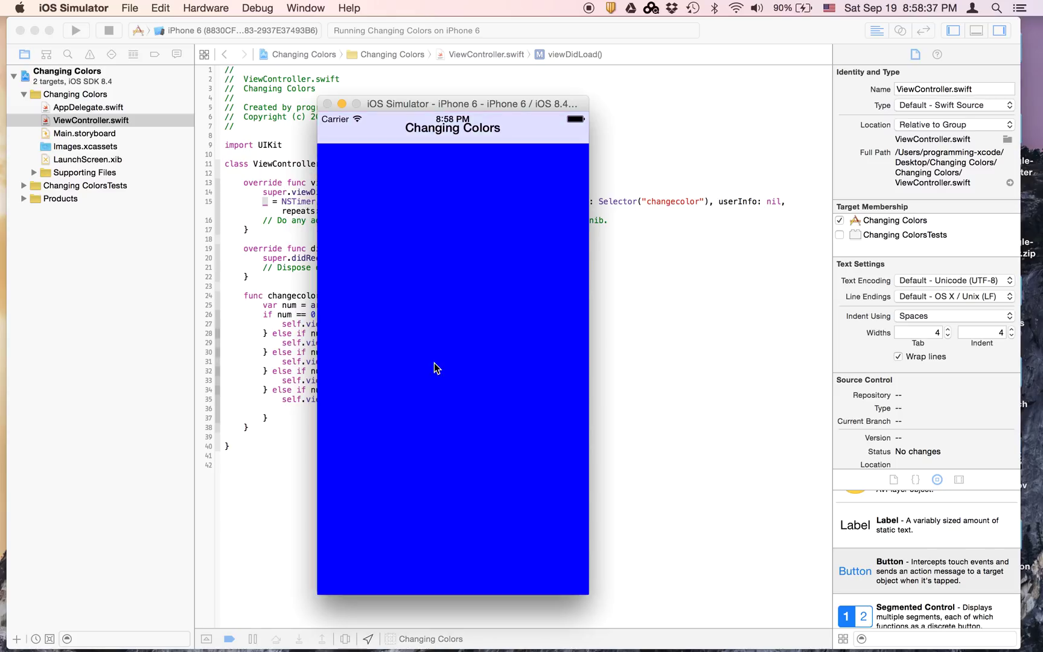
{"action": "mouse_move", "coordinate": [412, 305]}
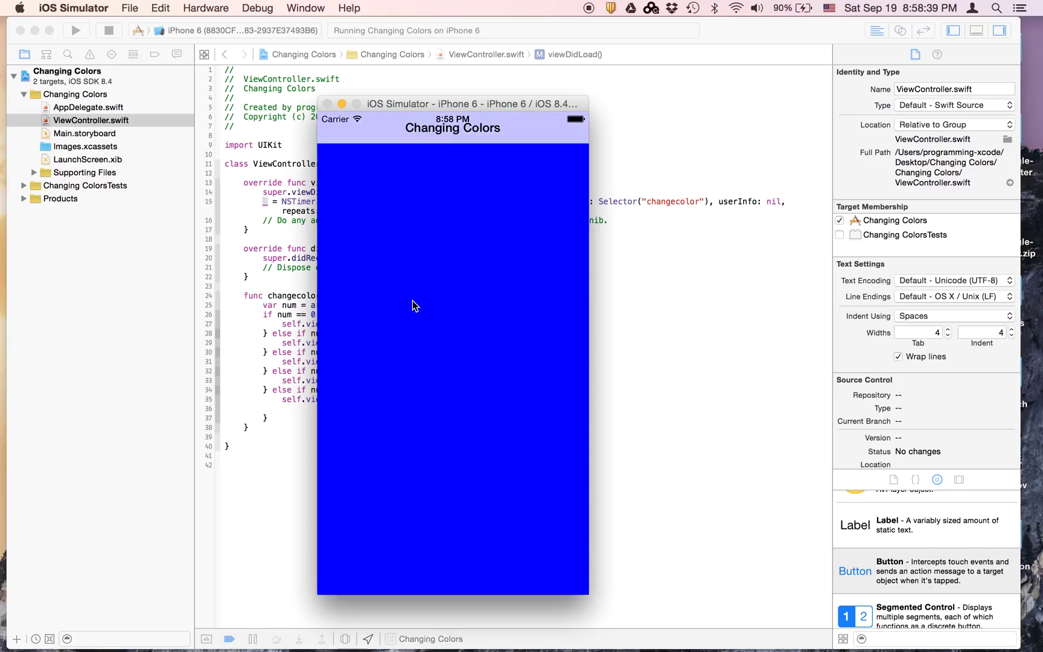
{"action": "mouse_move", "coordinate": [419, 309]}
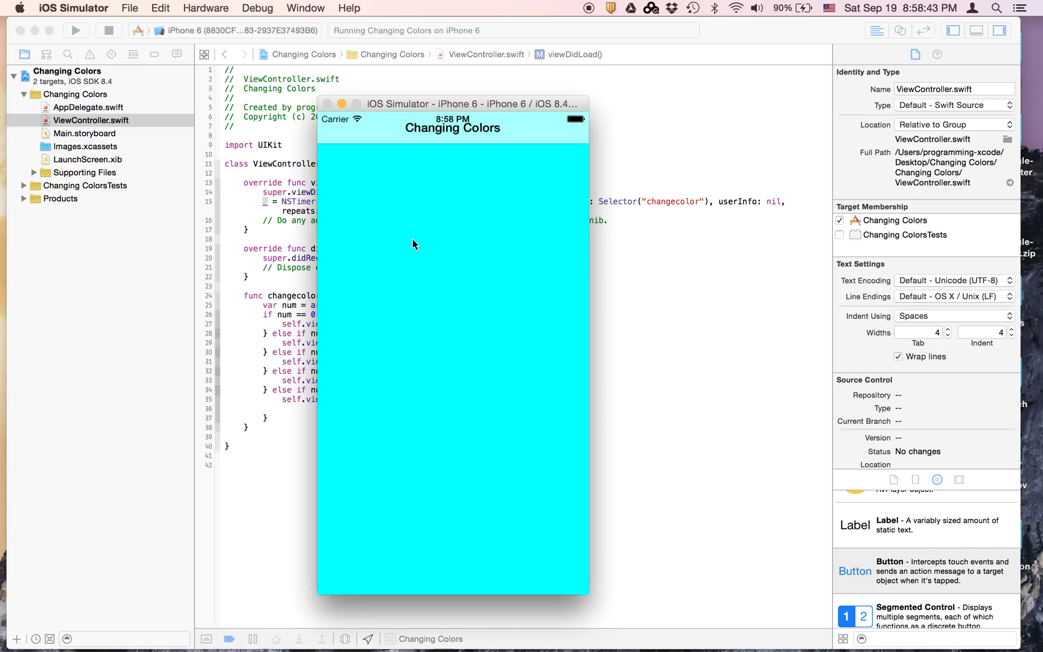
{"action": "mouse_move", "coordinate": [466, 171]}
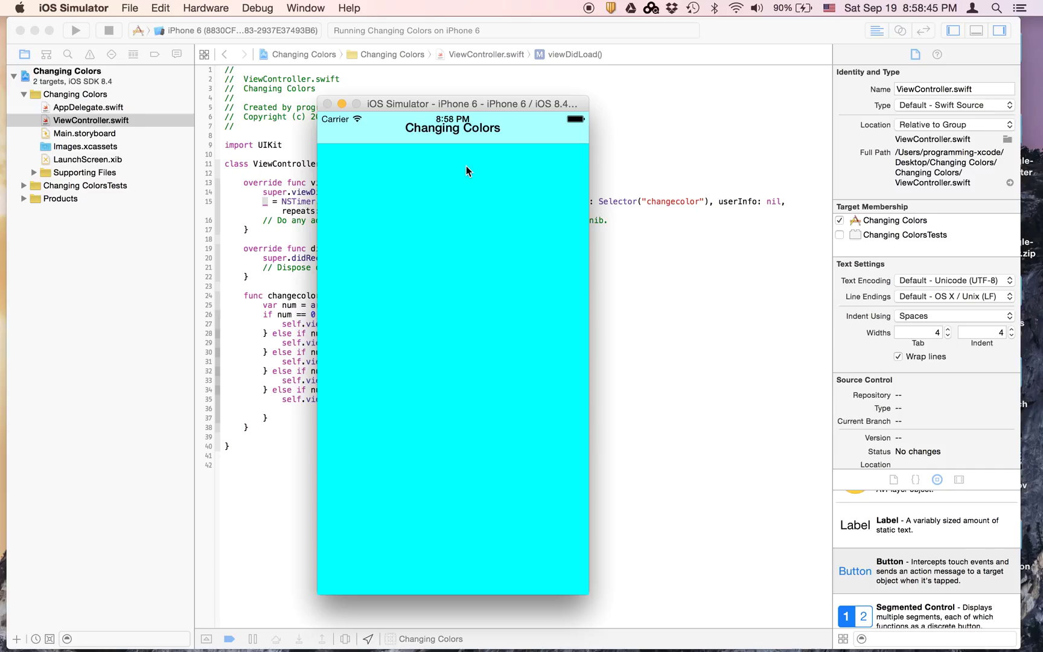